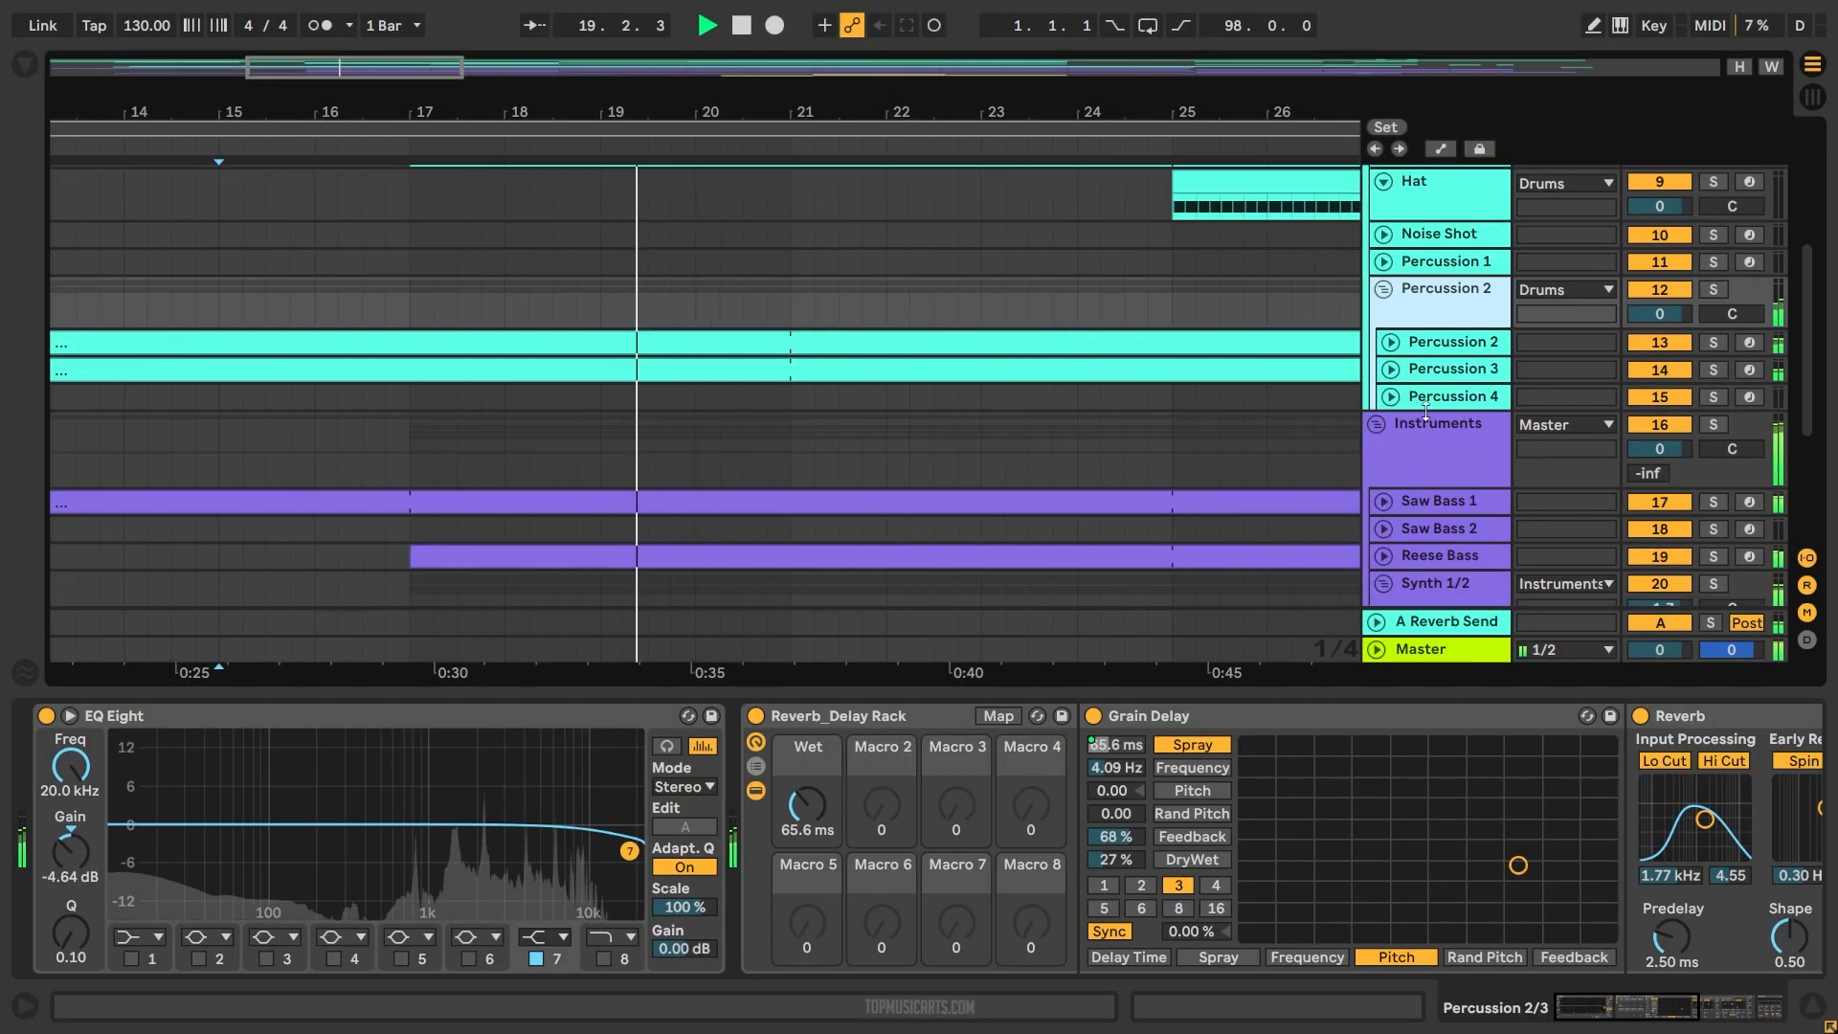
- Inspect a Synth 1 clip's note pattern, then the Synth 2 clip's notes
left_click(1457, 397)
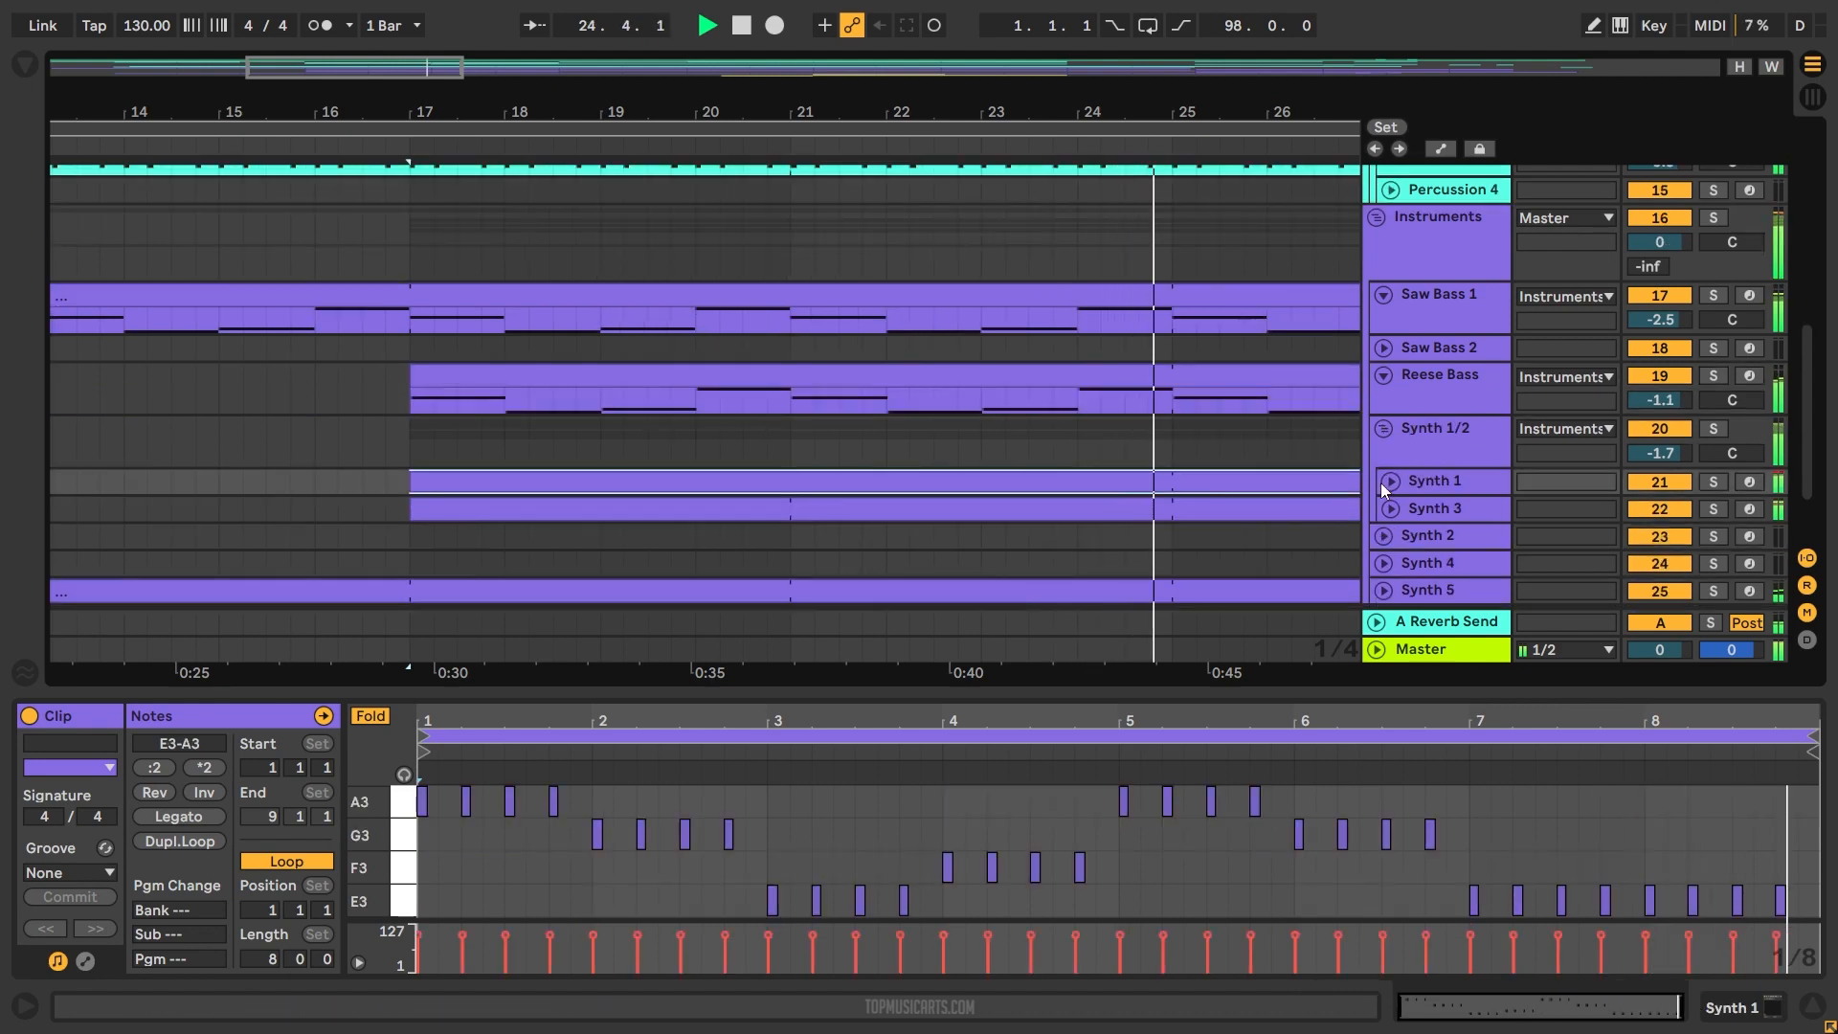
left_click(1434, 533)
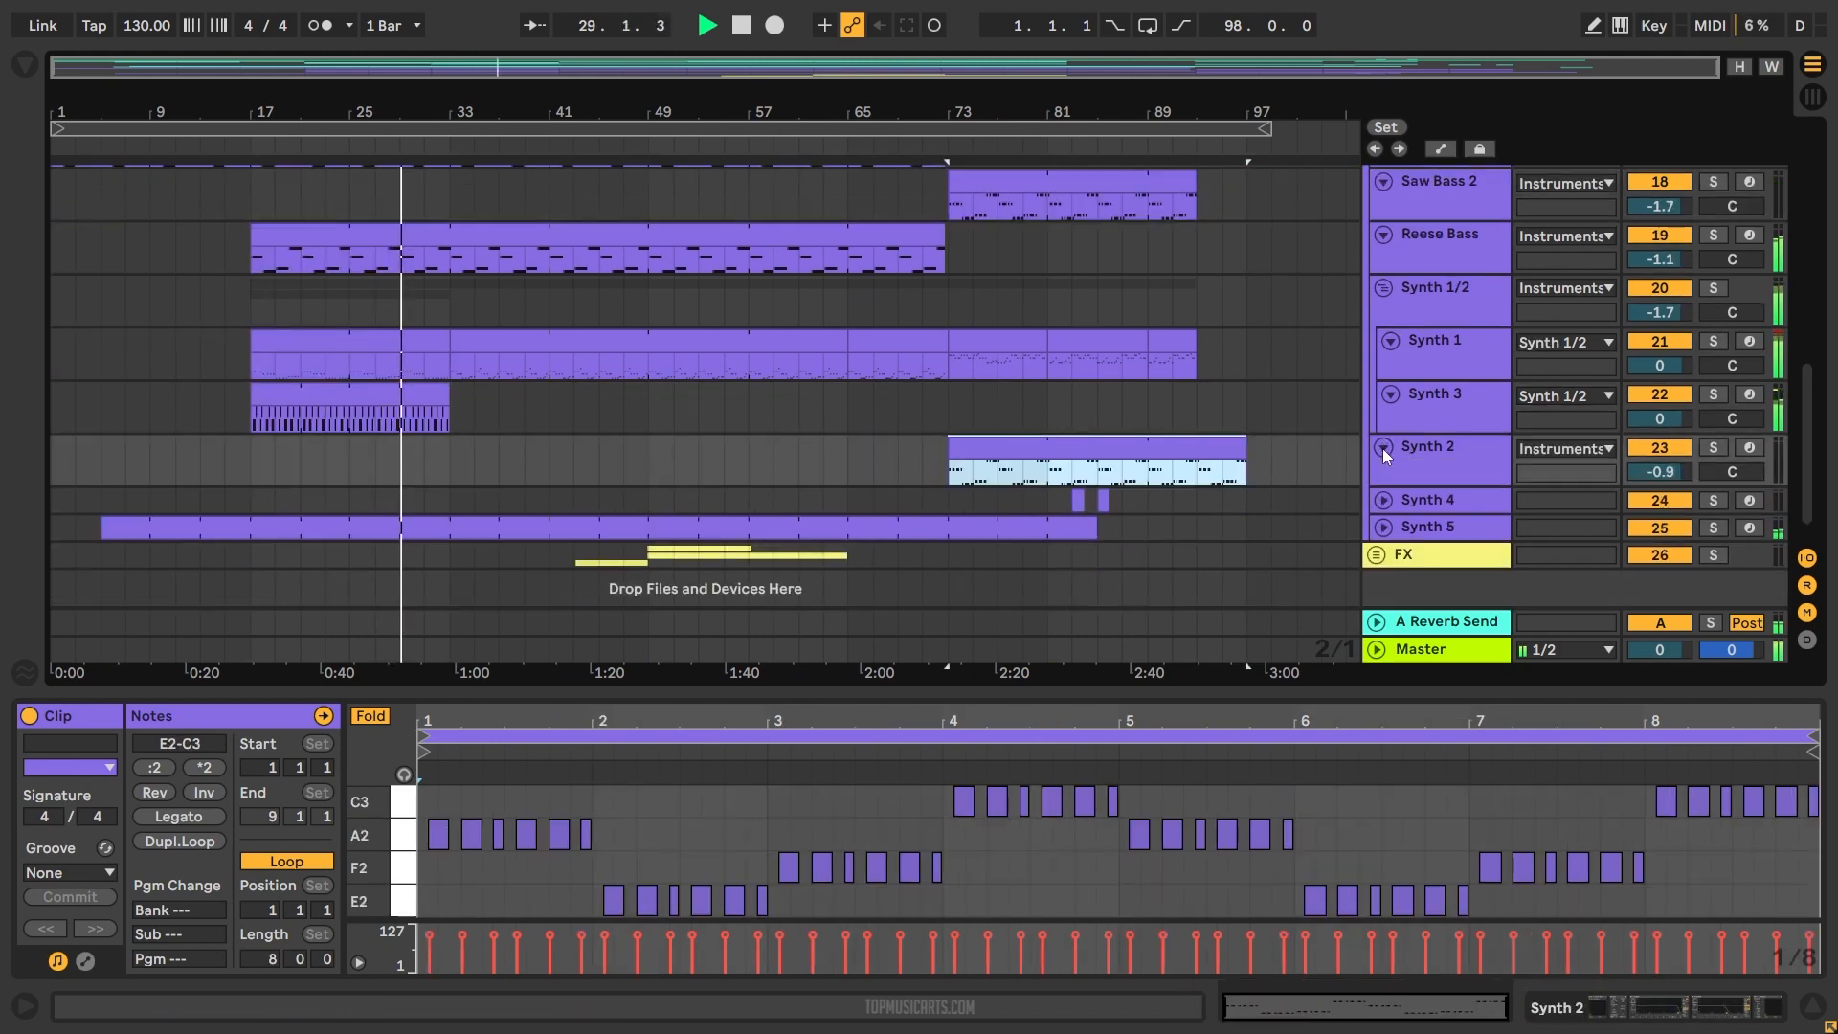
- View Synth 5's clip notes, then the Synth 4, Synth 2, Synth 1 and Synth 1/2 device chains
left_click(597, 527)
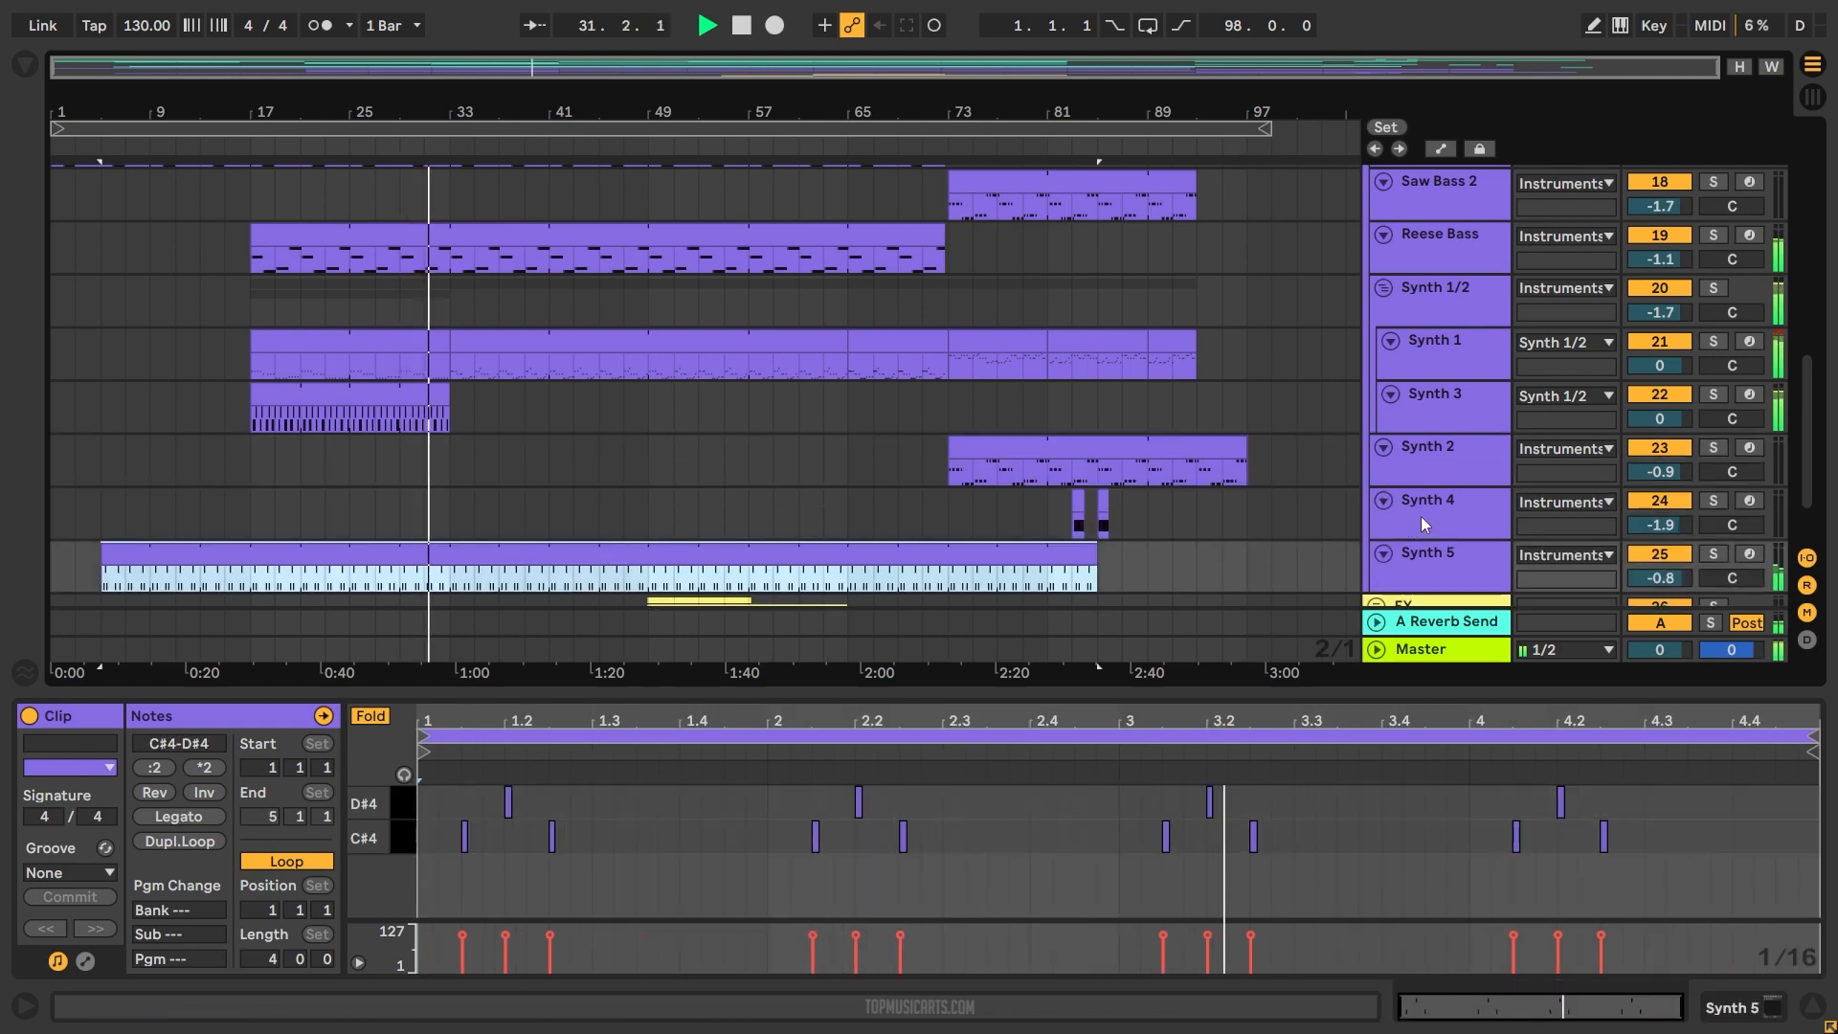
left_click(1425, 501)
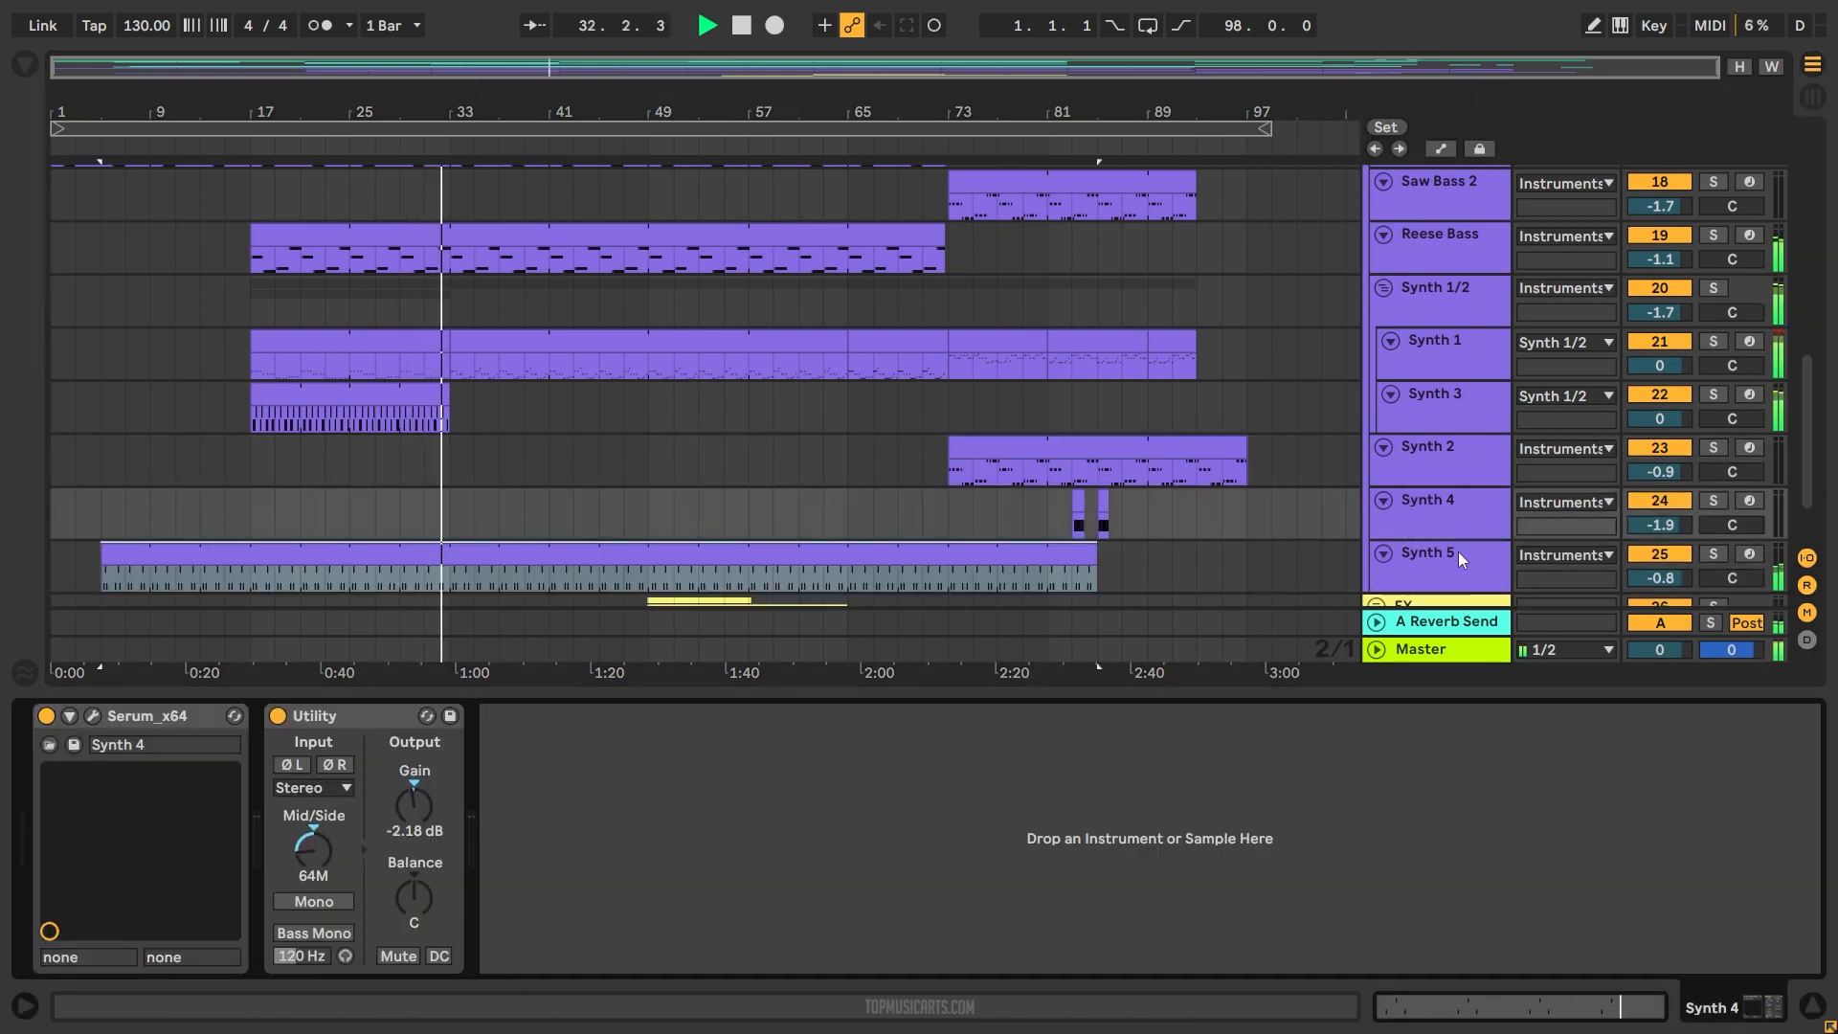
left_click(1426, 475)
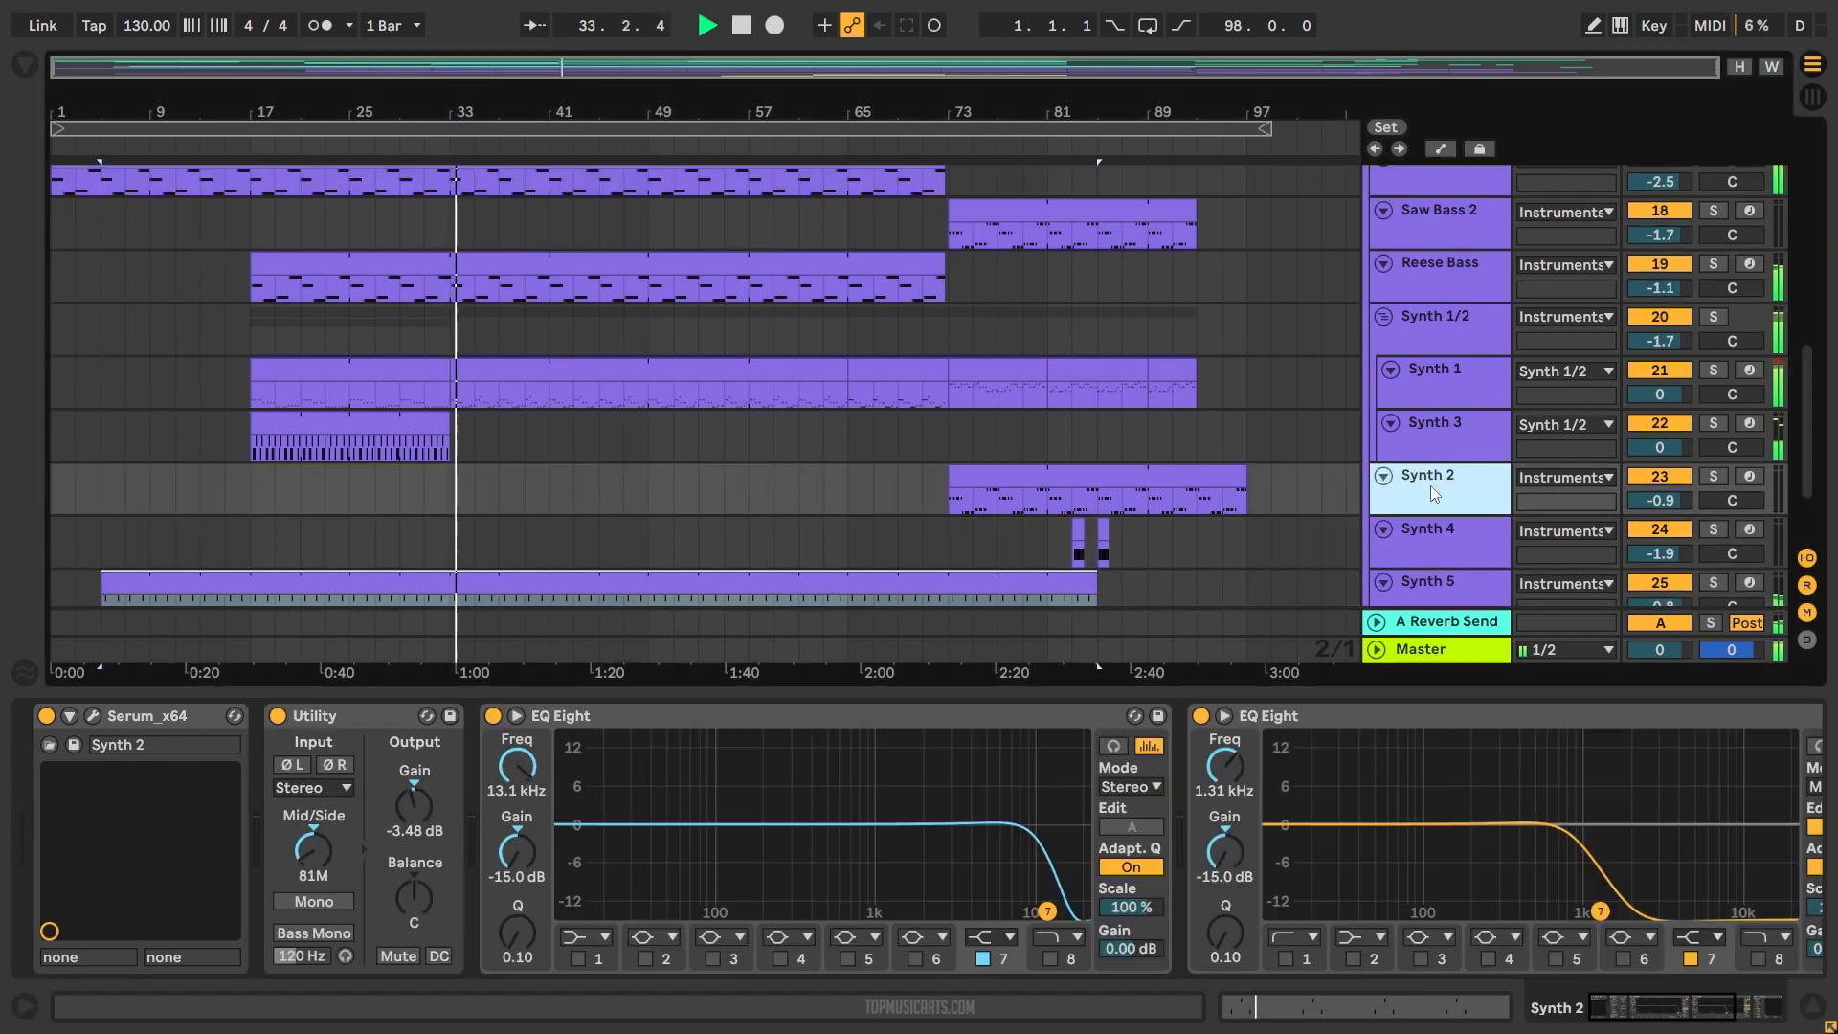
left_click(1429, 367)
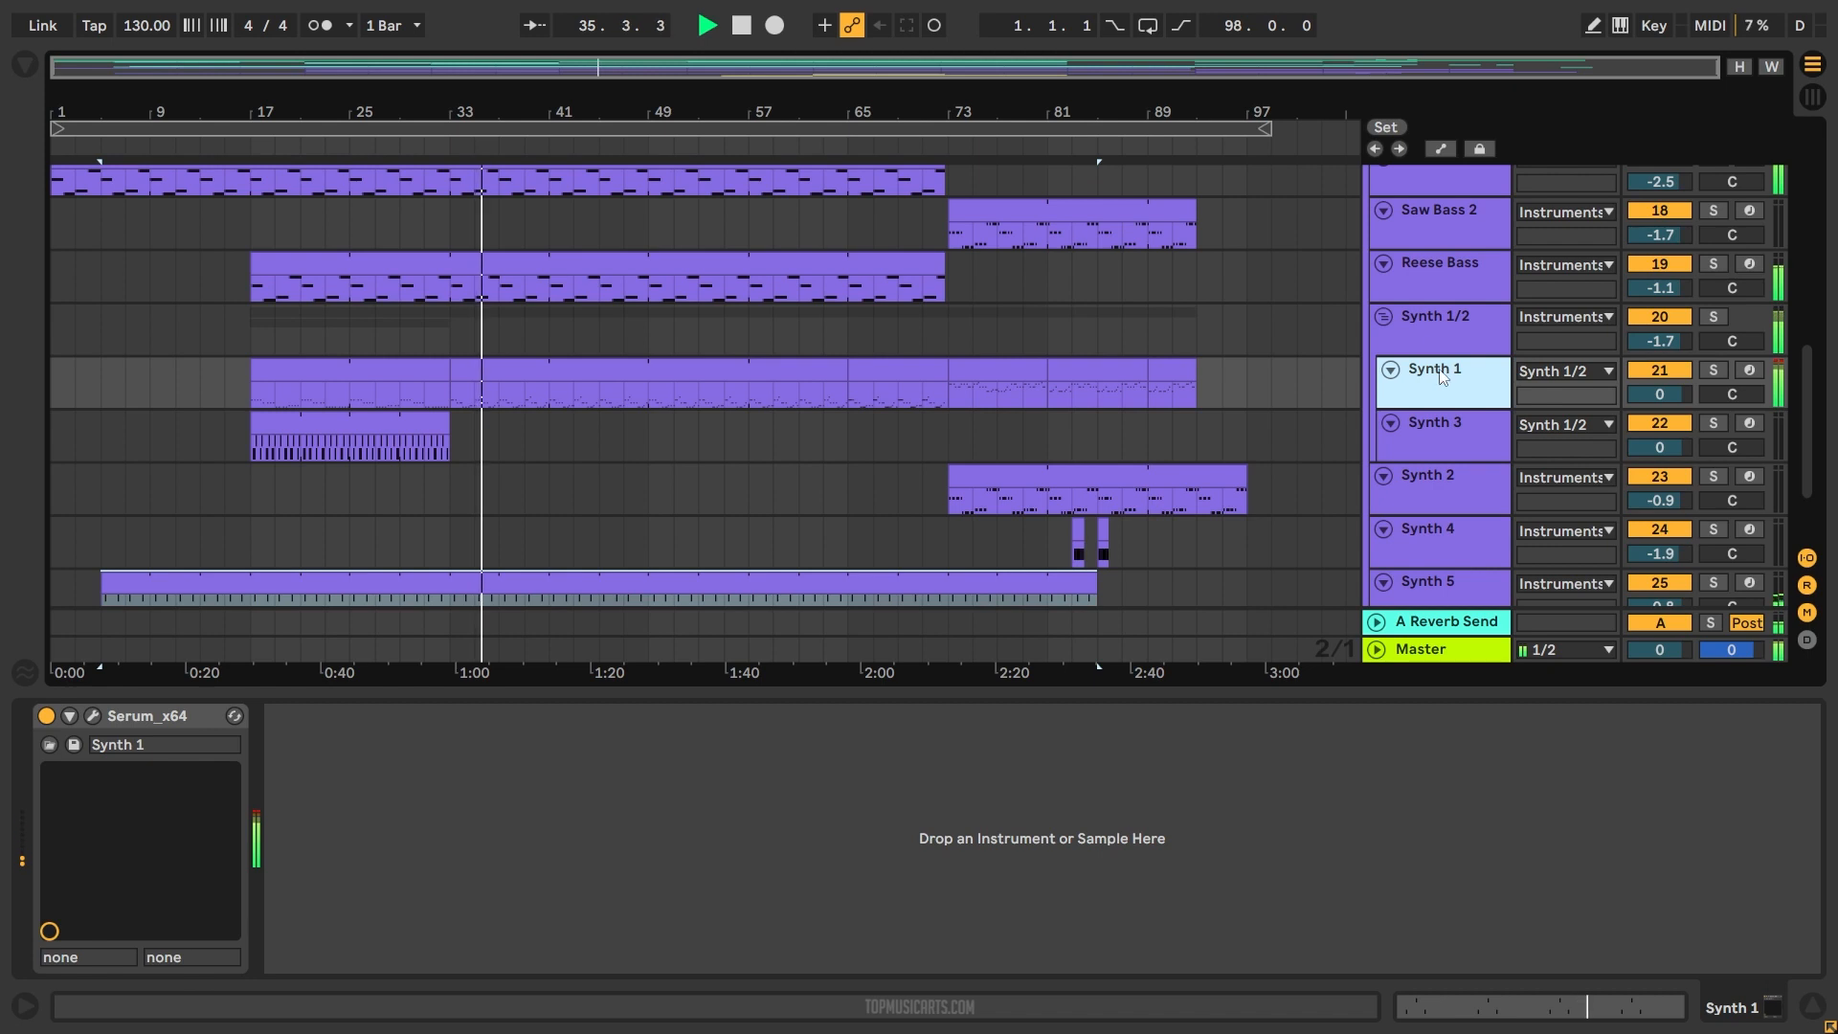
left_click(1435, 317)
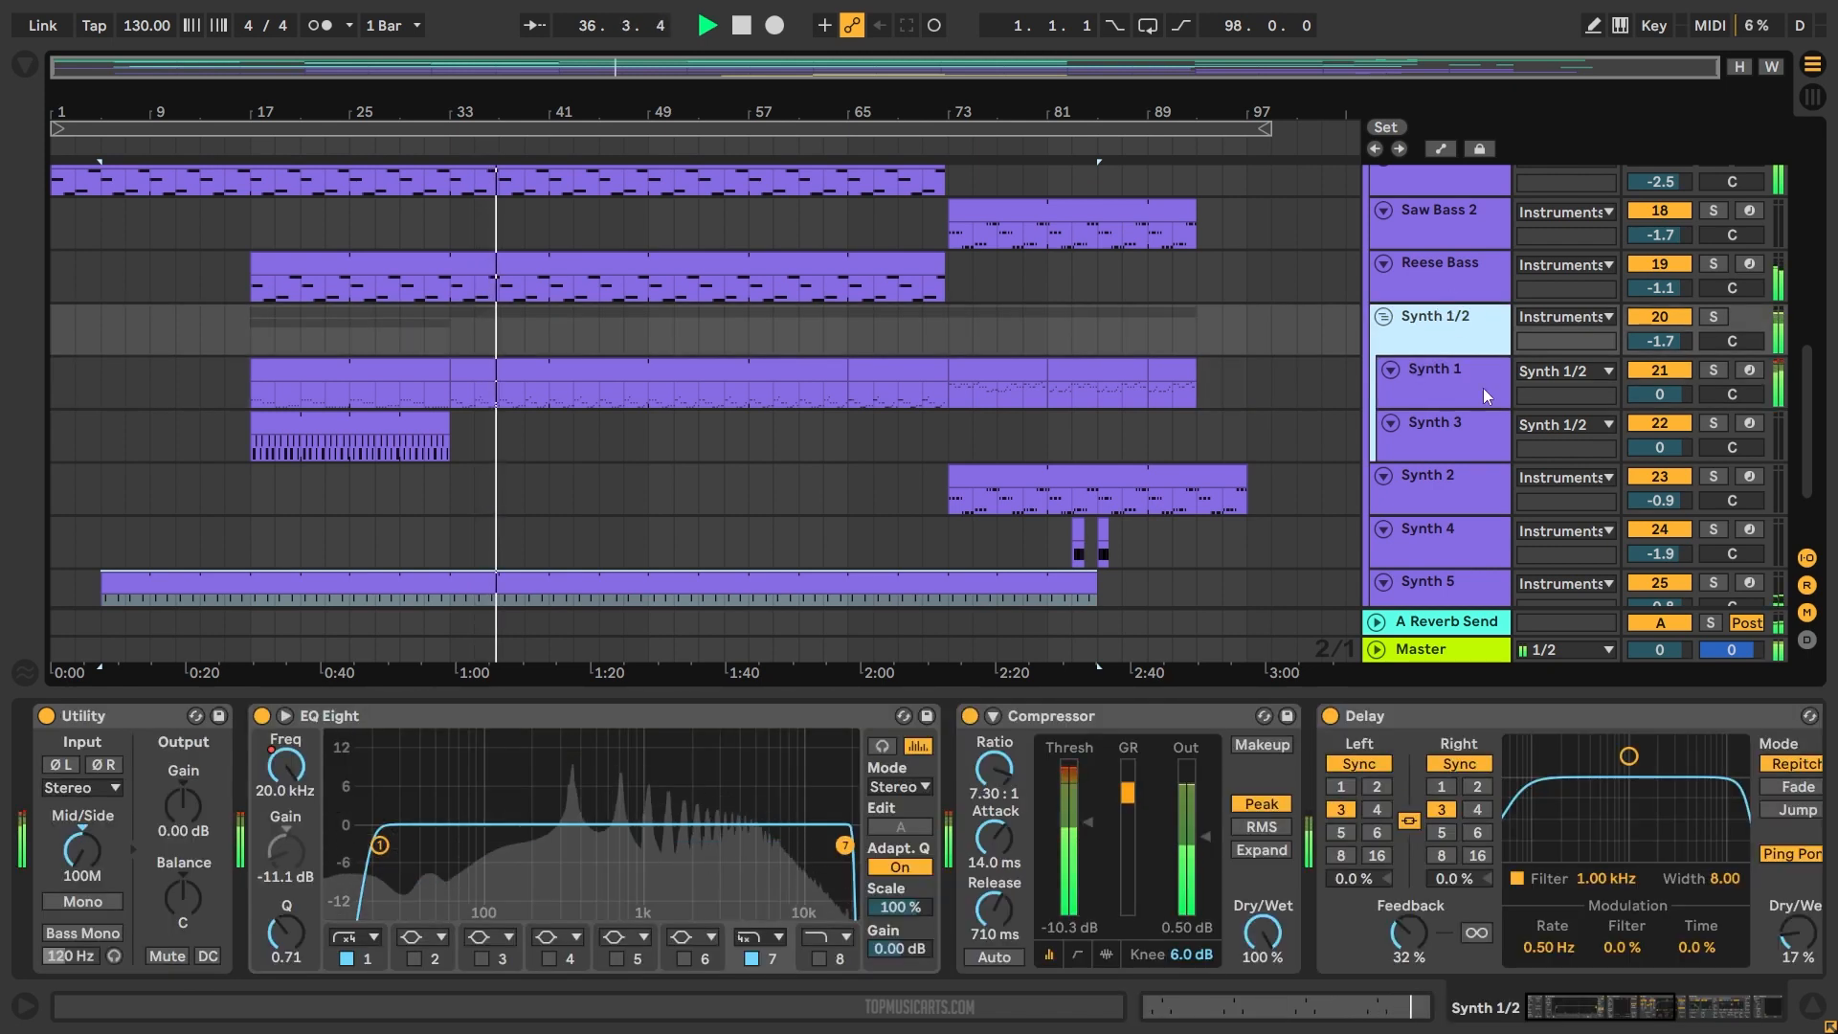
- Review the Reese Bass, Saw Bass 2 and Saw Bass 1 device chains
left_click(1439, 262)
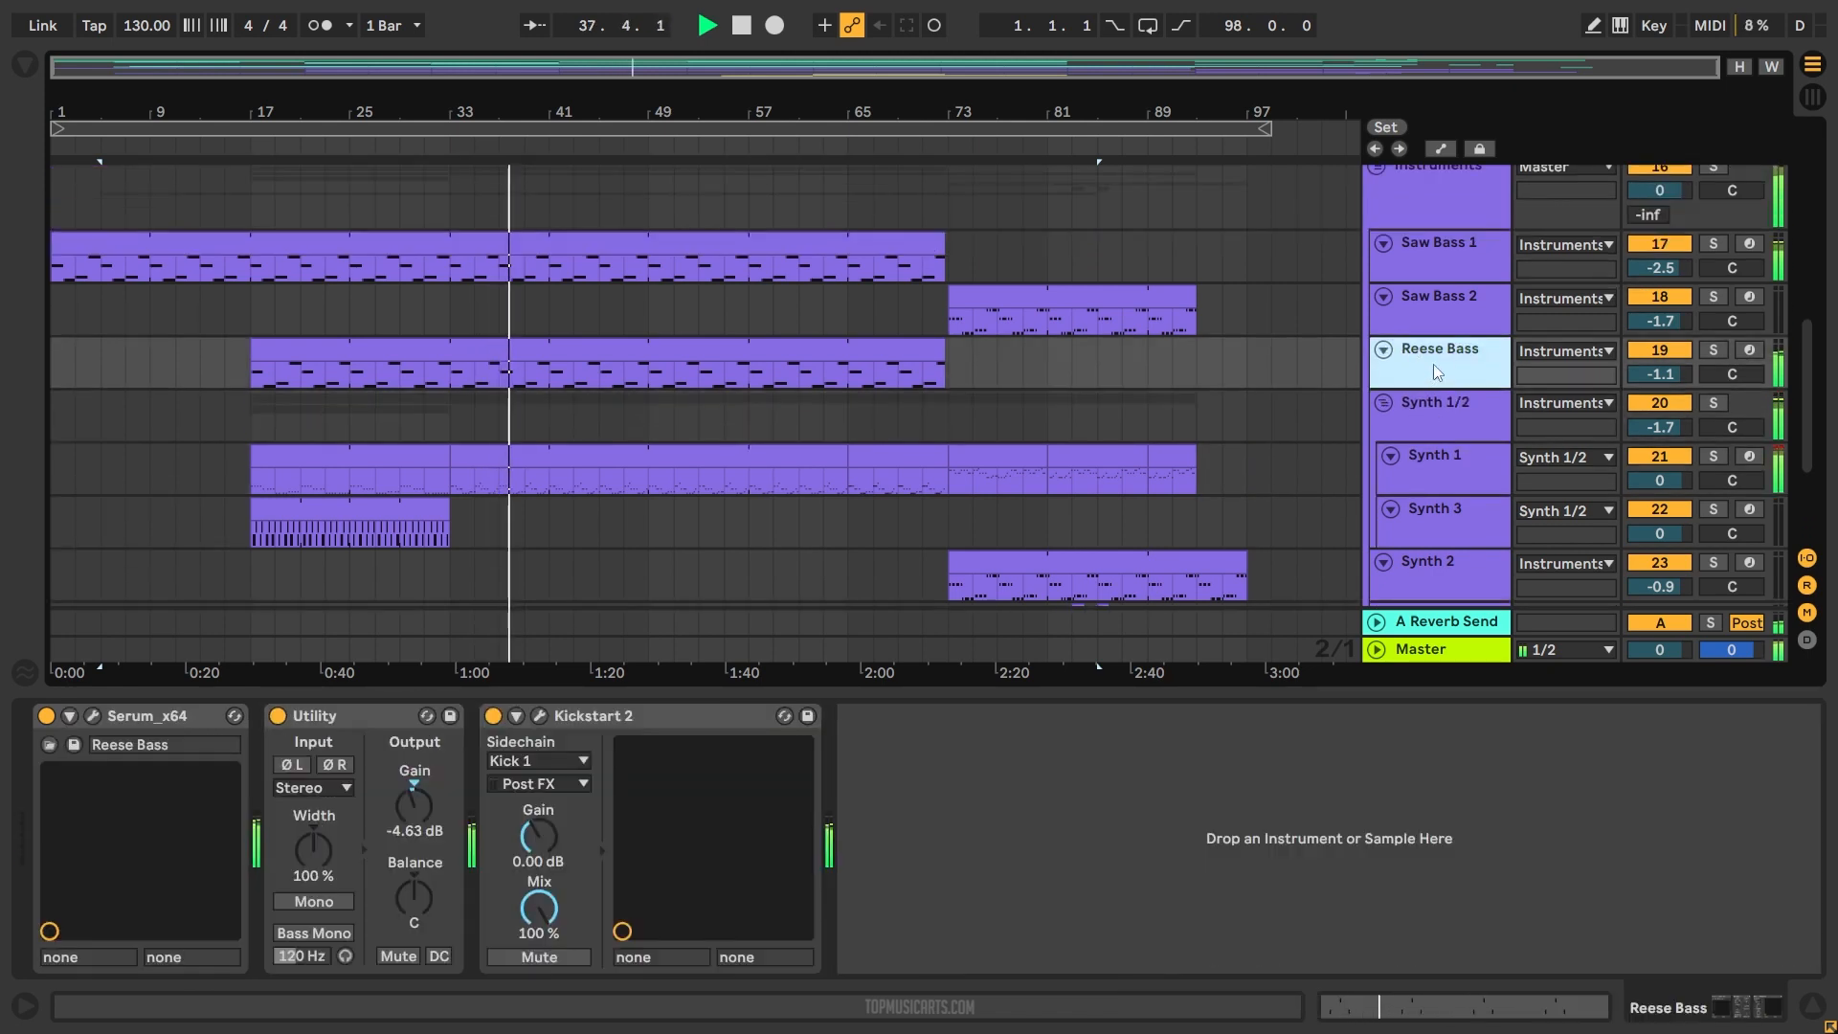
left_click(1438, 296)
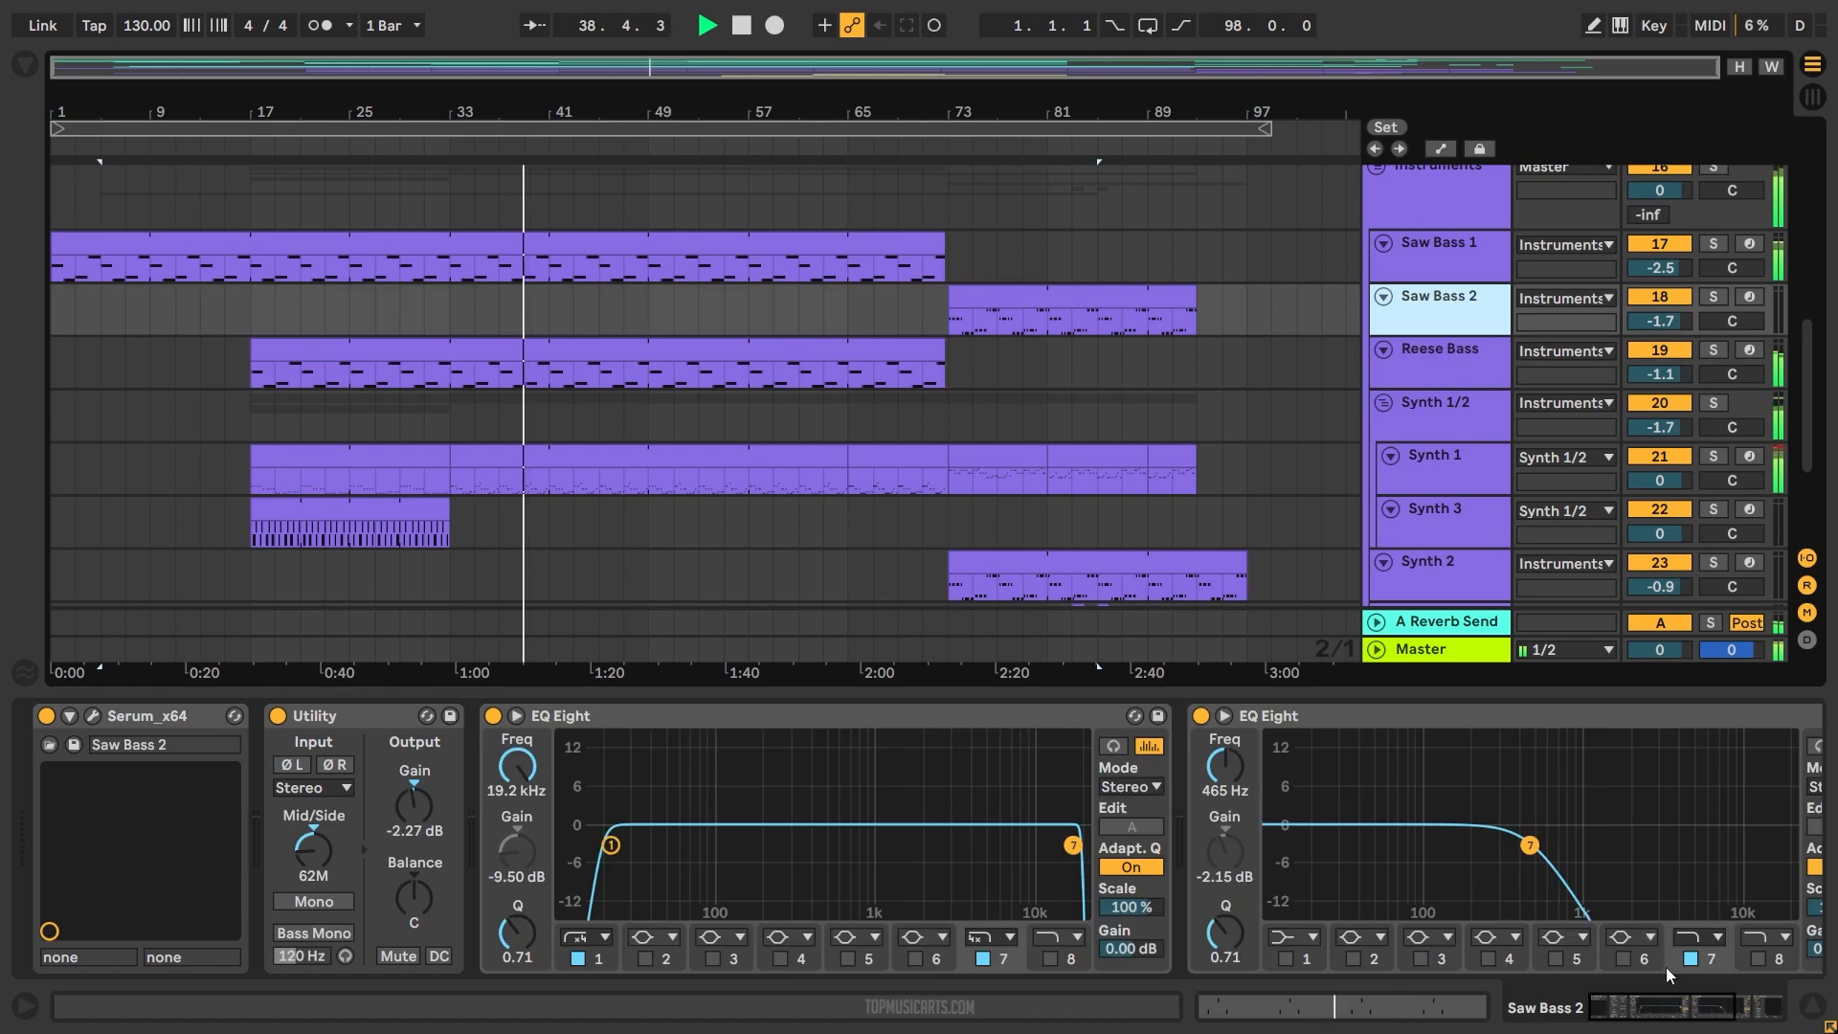
left_click(1439, 350)
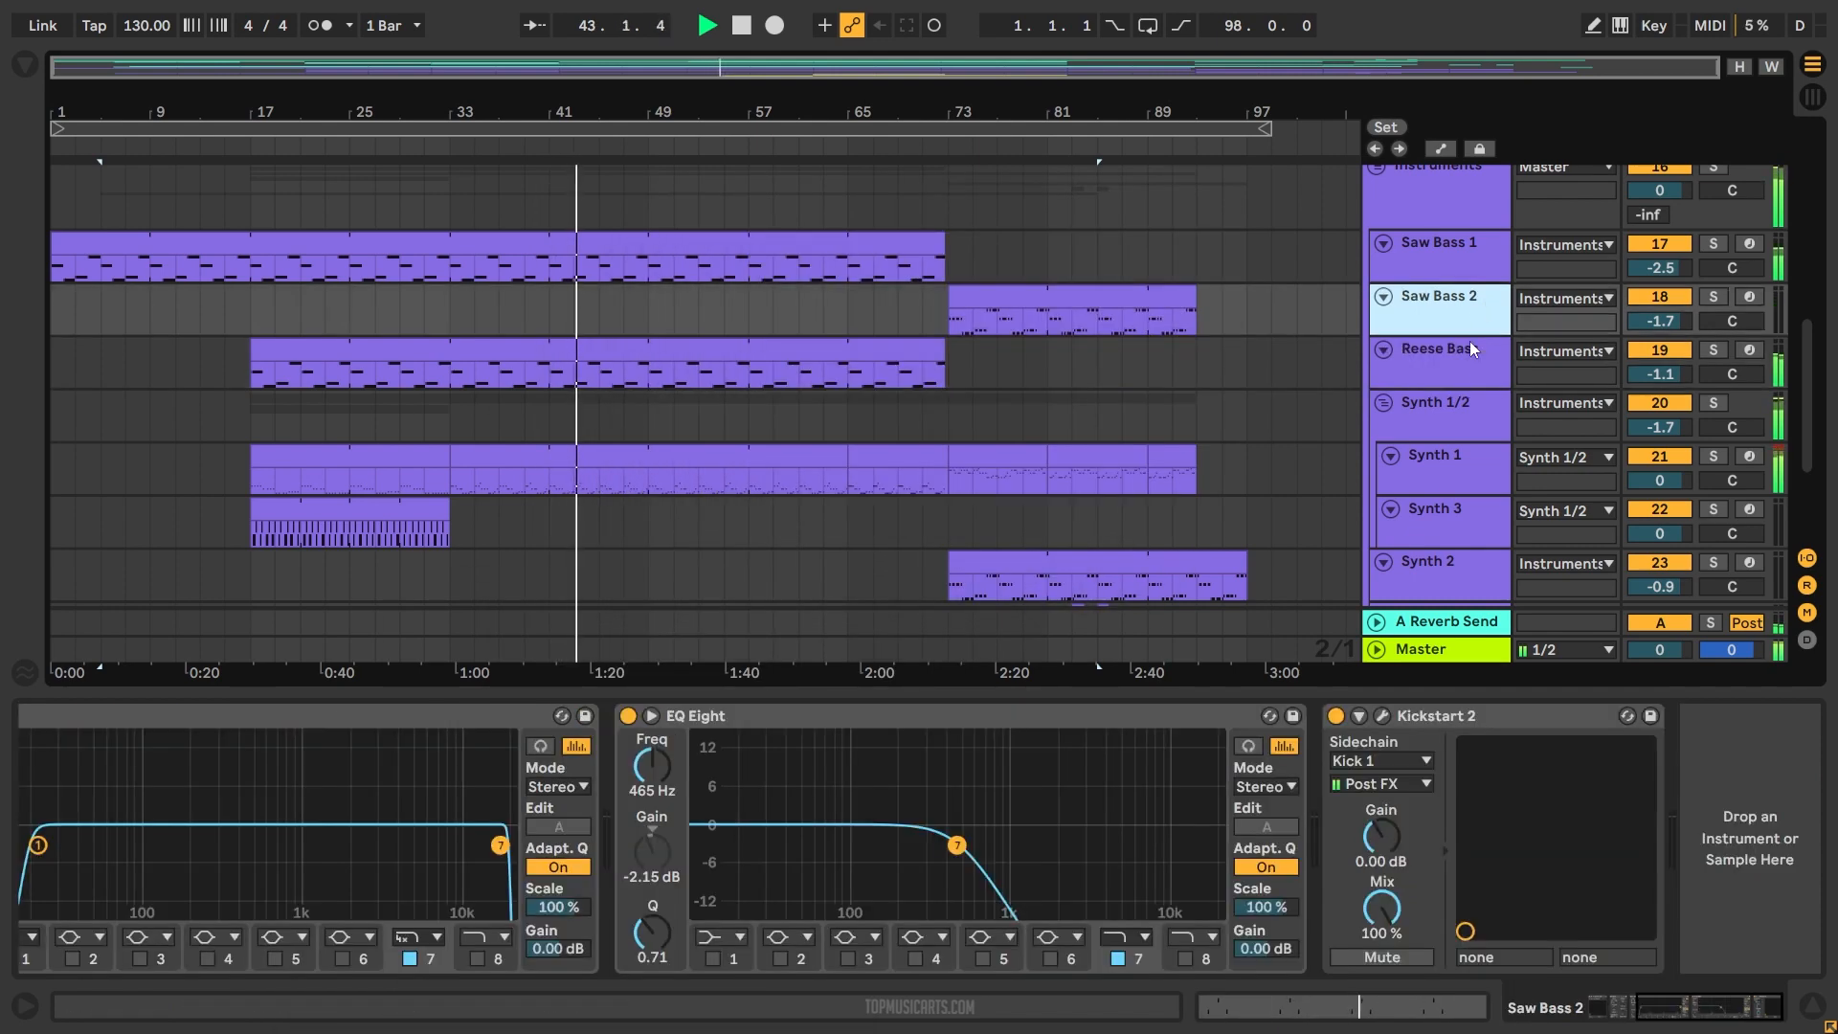
left_click(1437, 295)
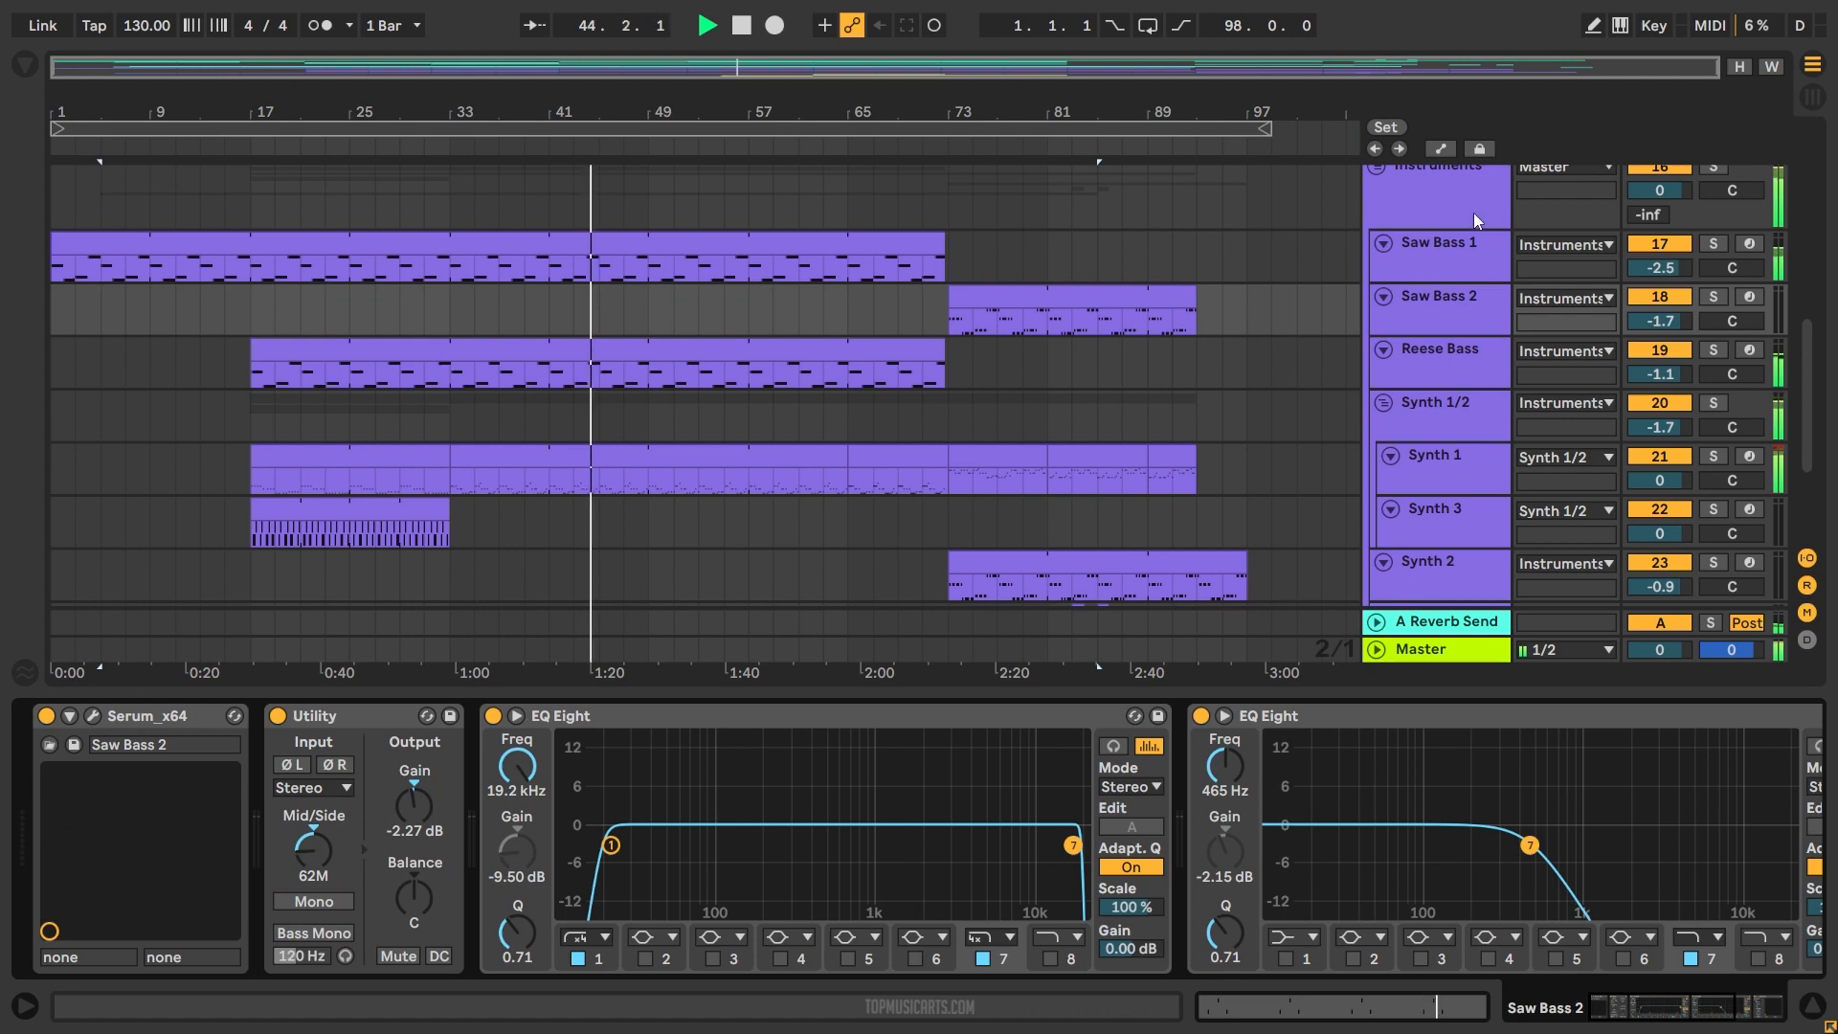
left_click(1437, 242)
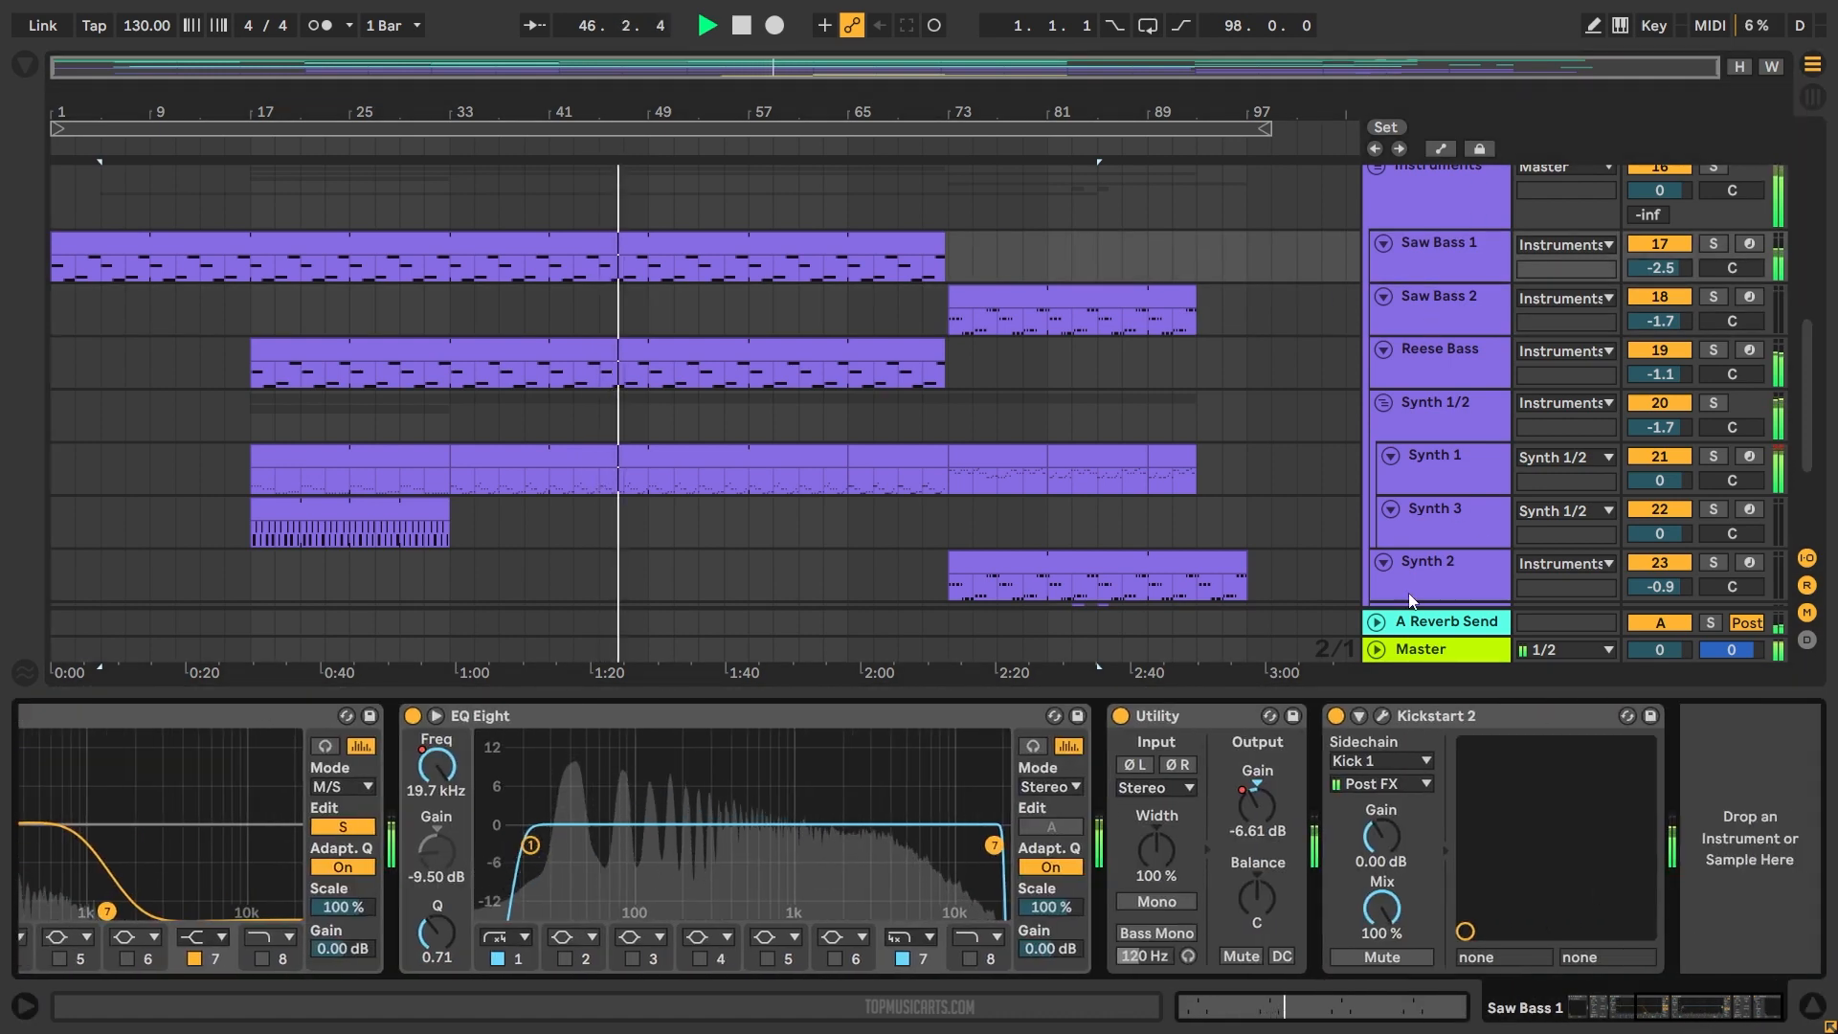
- Show the Synth 1/2 group's later effects, then open and close Synth 1's Serum editor
left_click(1433, 402)
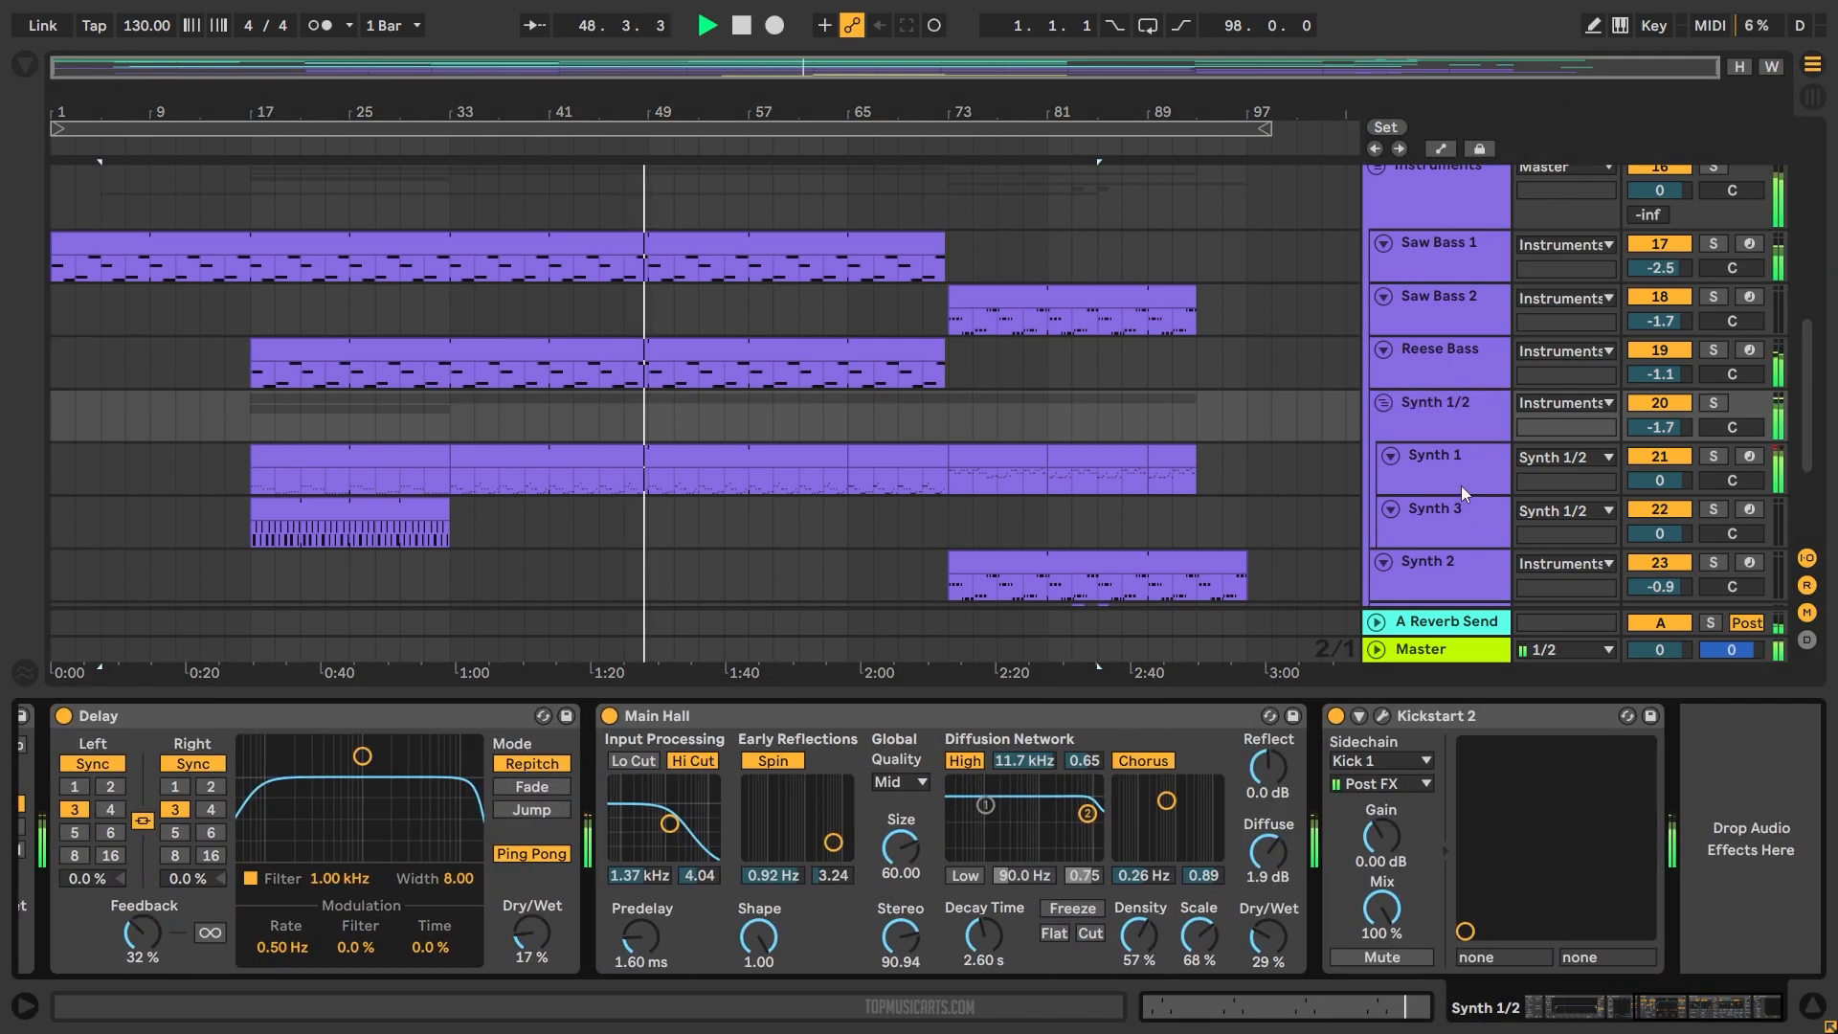
double_click(1431, 455)
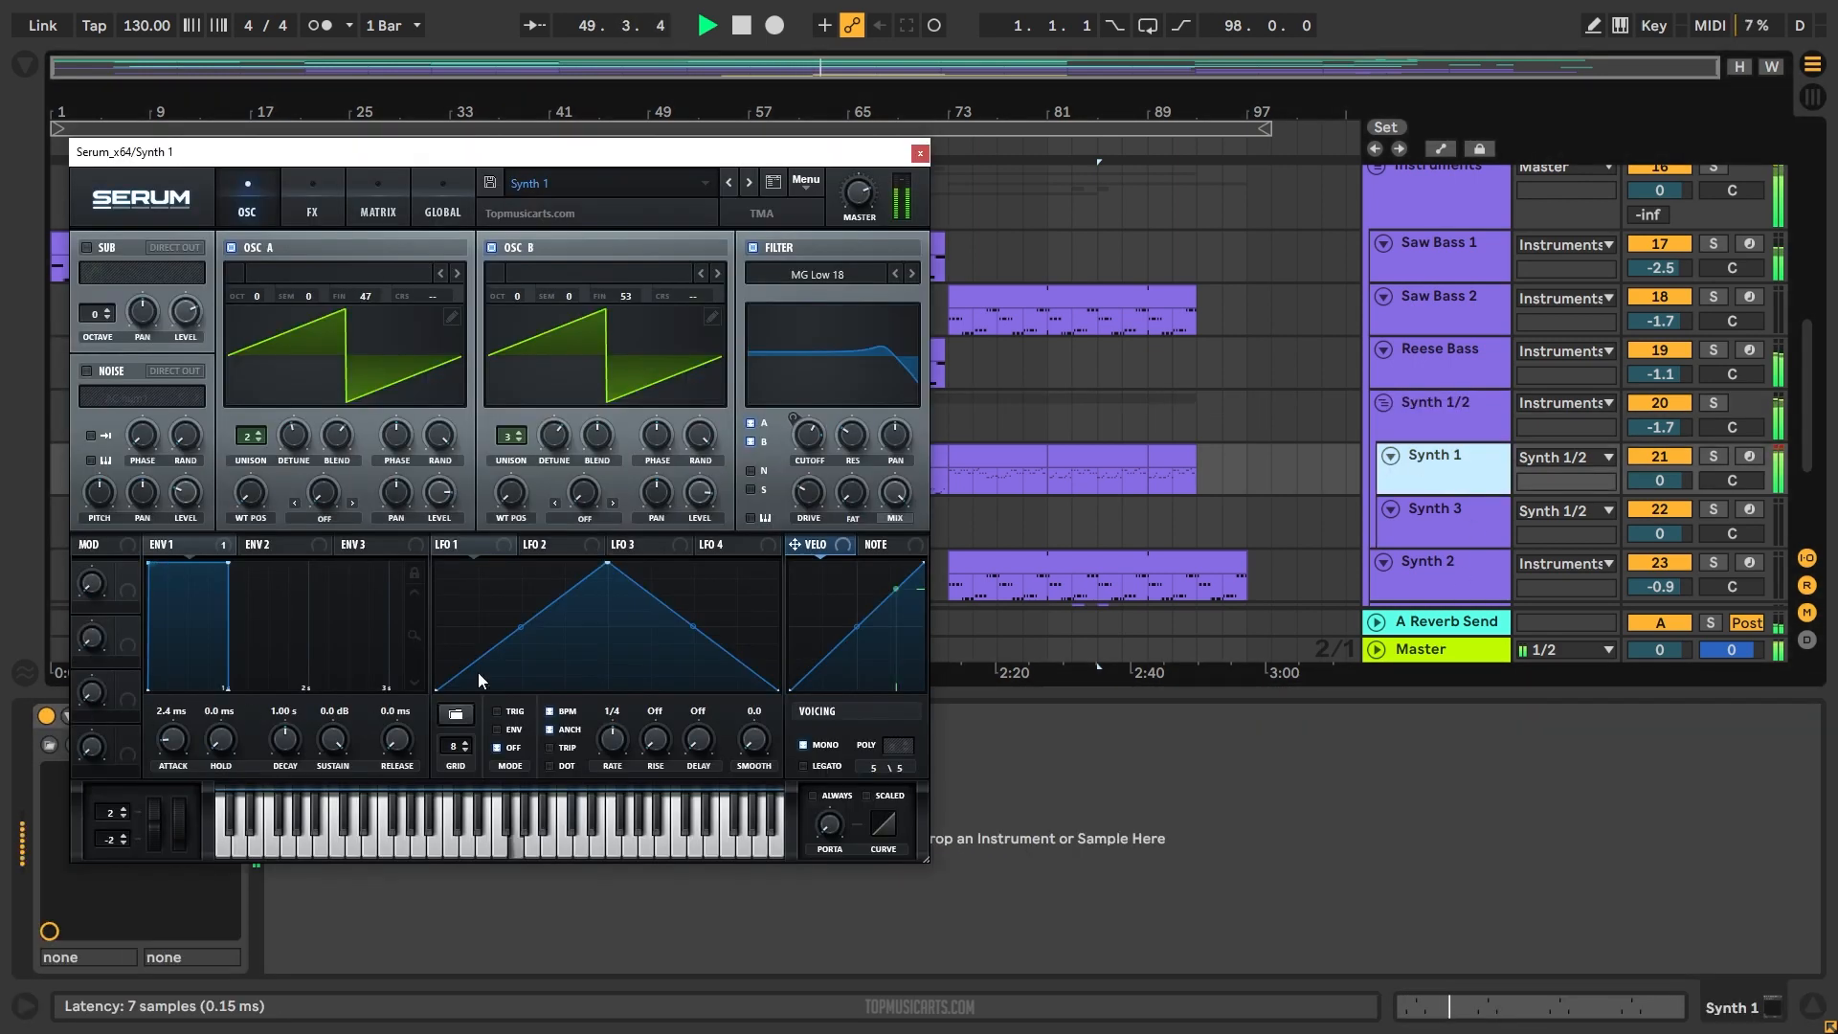
left_click(920, 152)
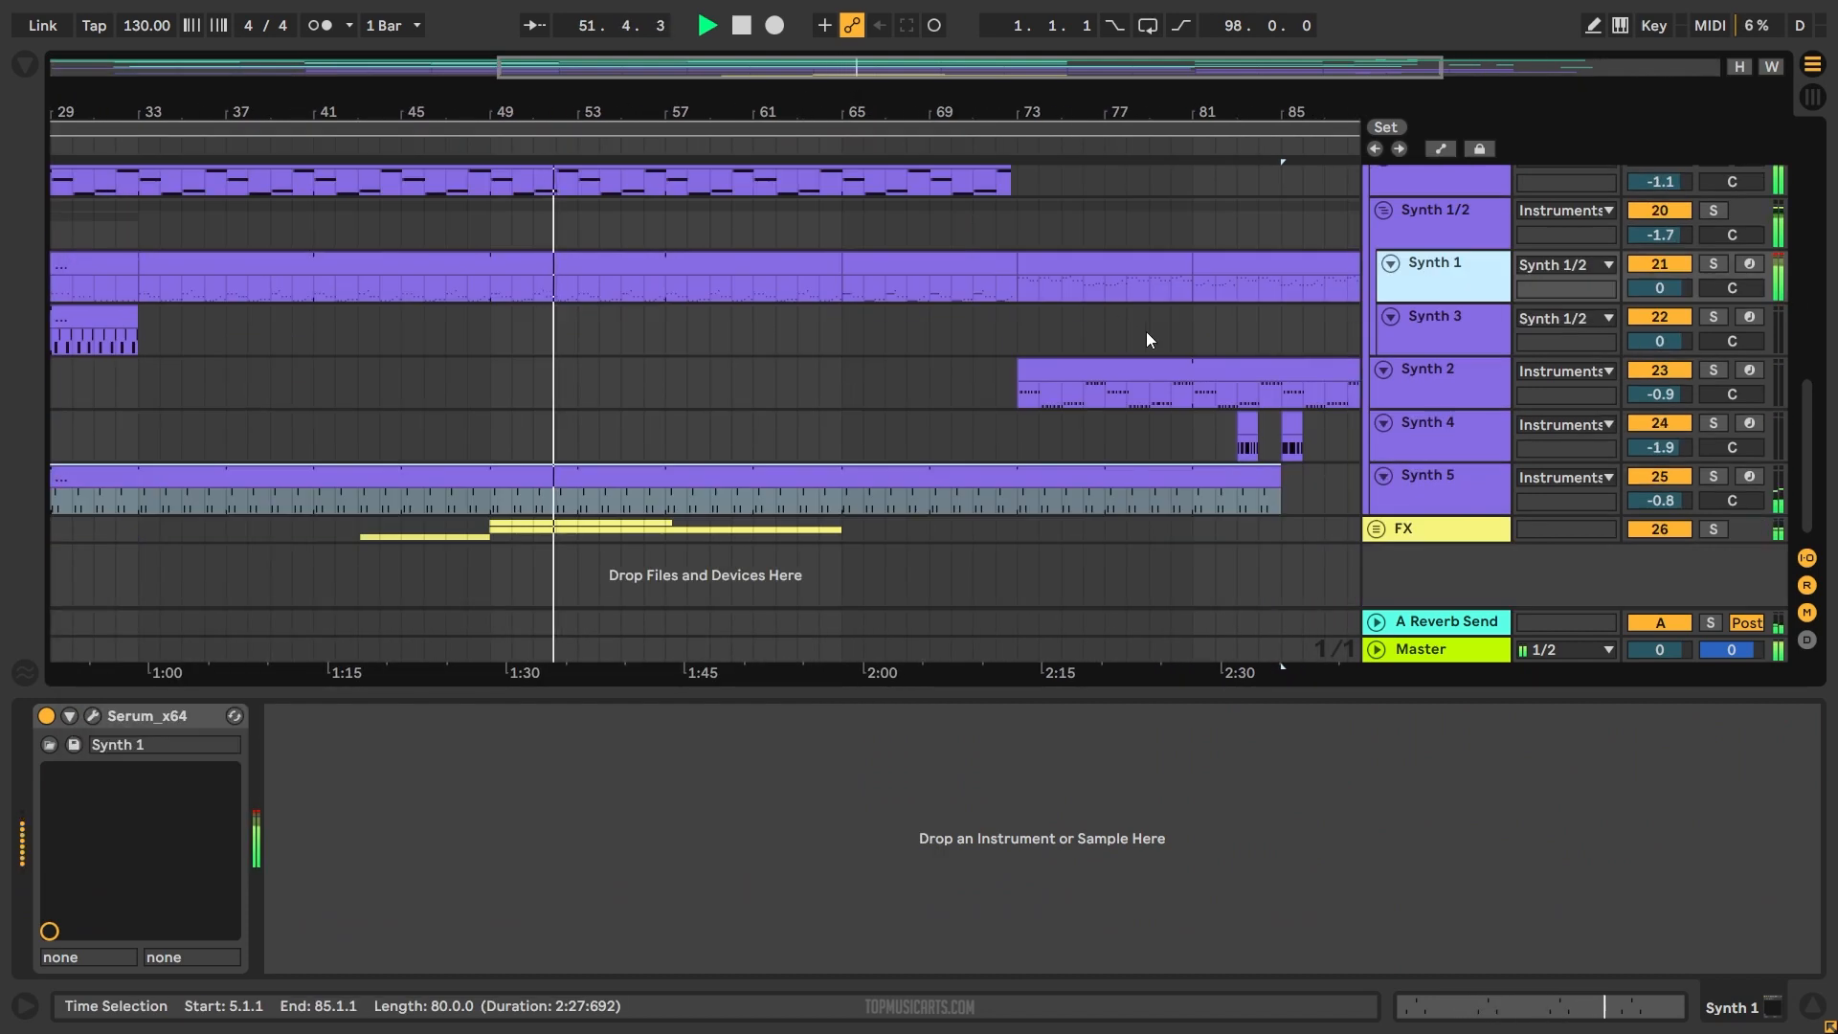
- Scroll through the Percussion 2 chain, view Reese Bass, then show the Master Limiter at -0.20 dB
left_click(1428, 474)
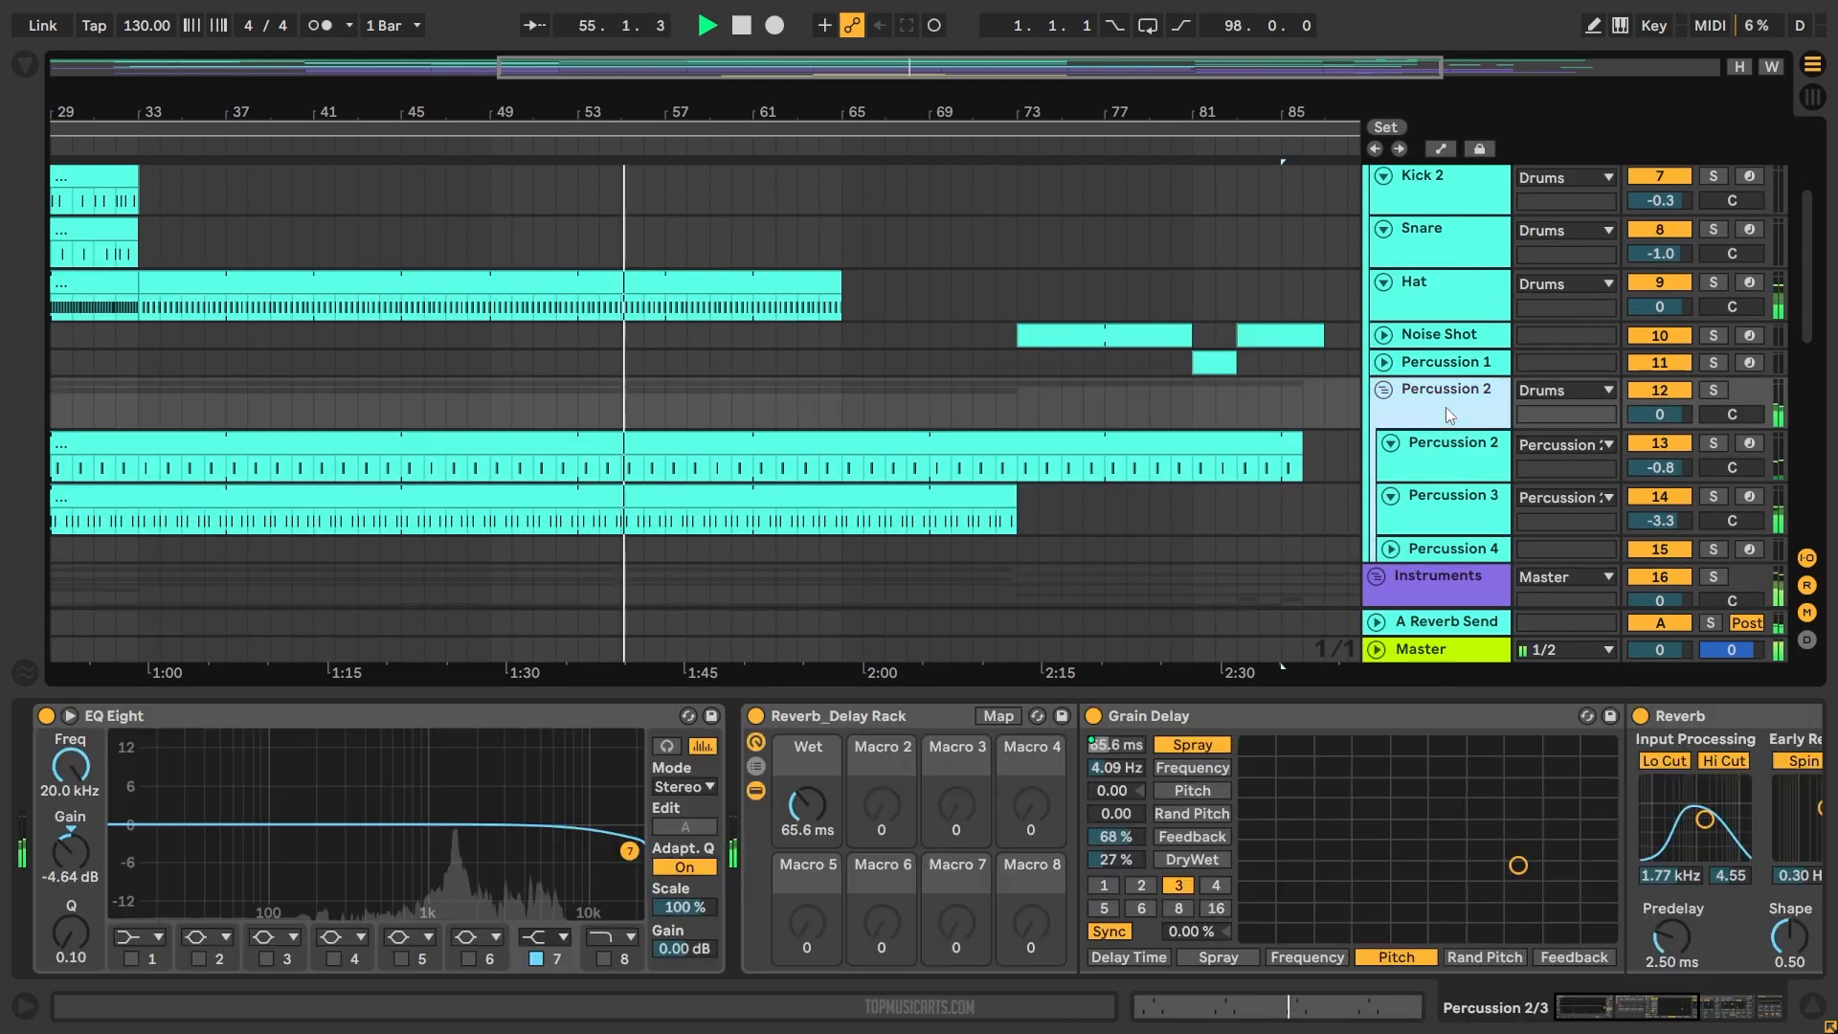
left_click(1437, 334)
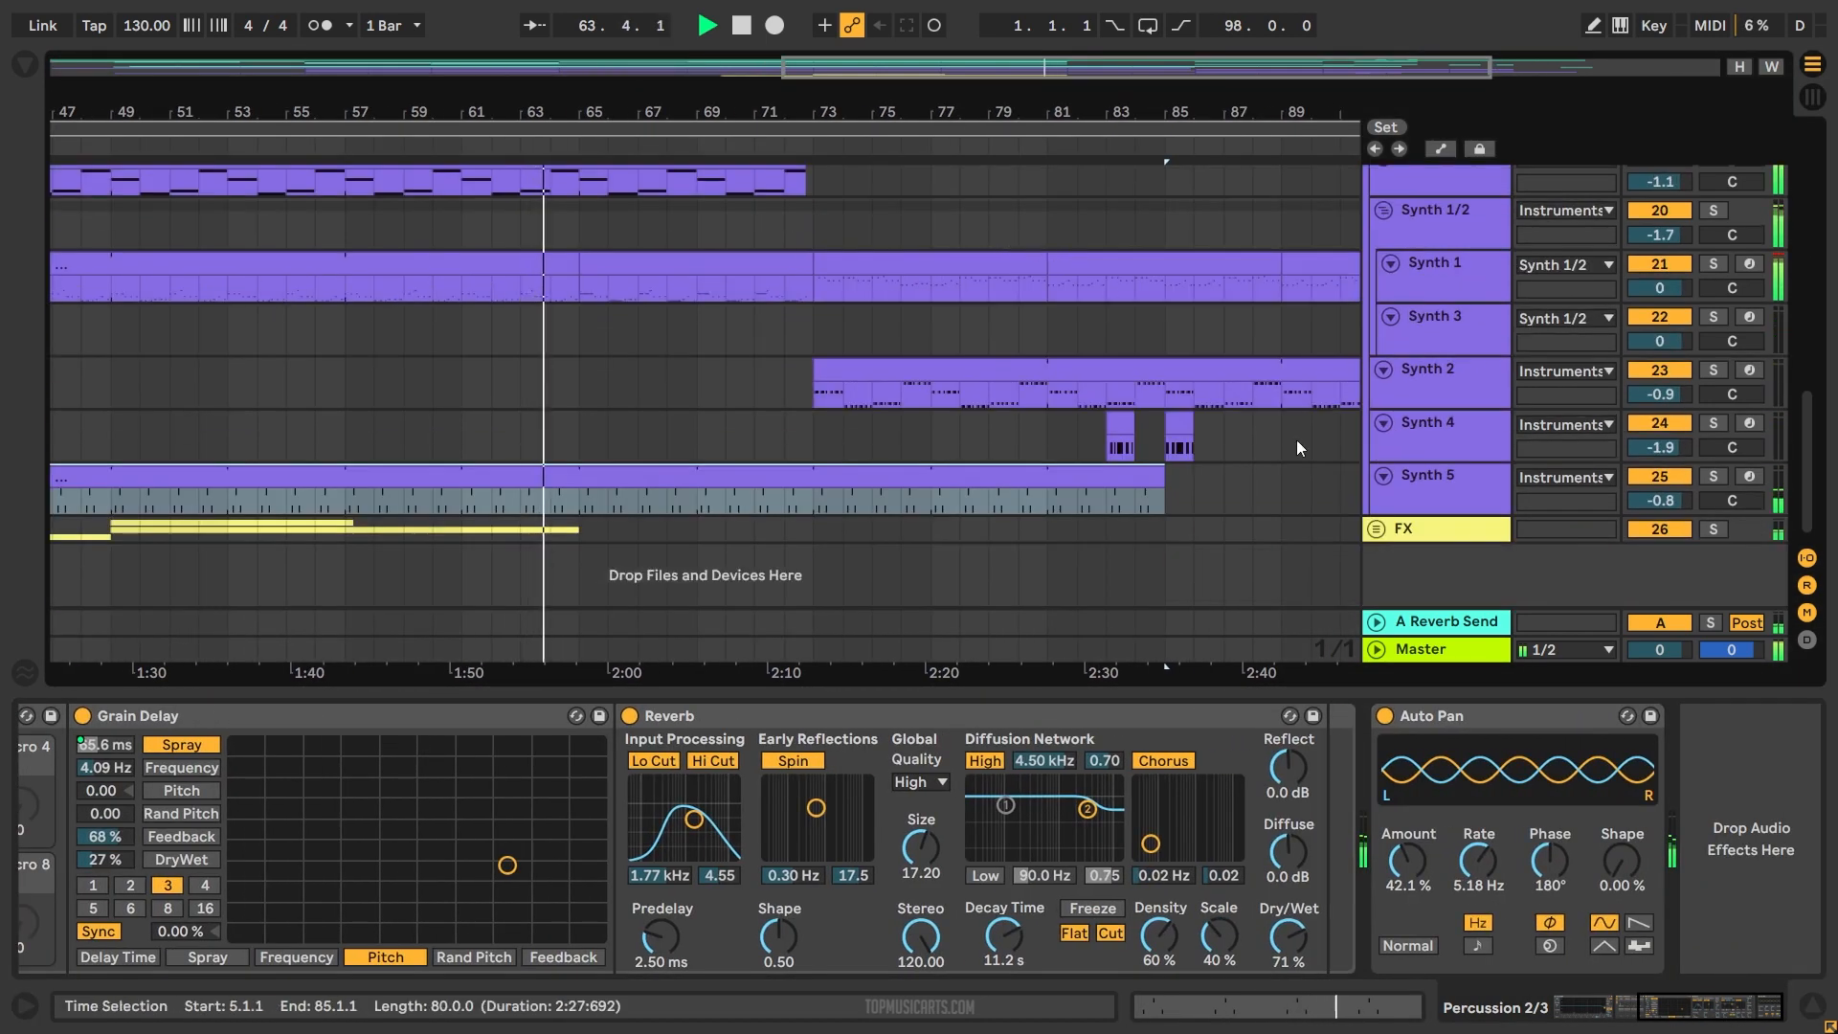
left_click(1436, 209)
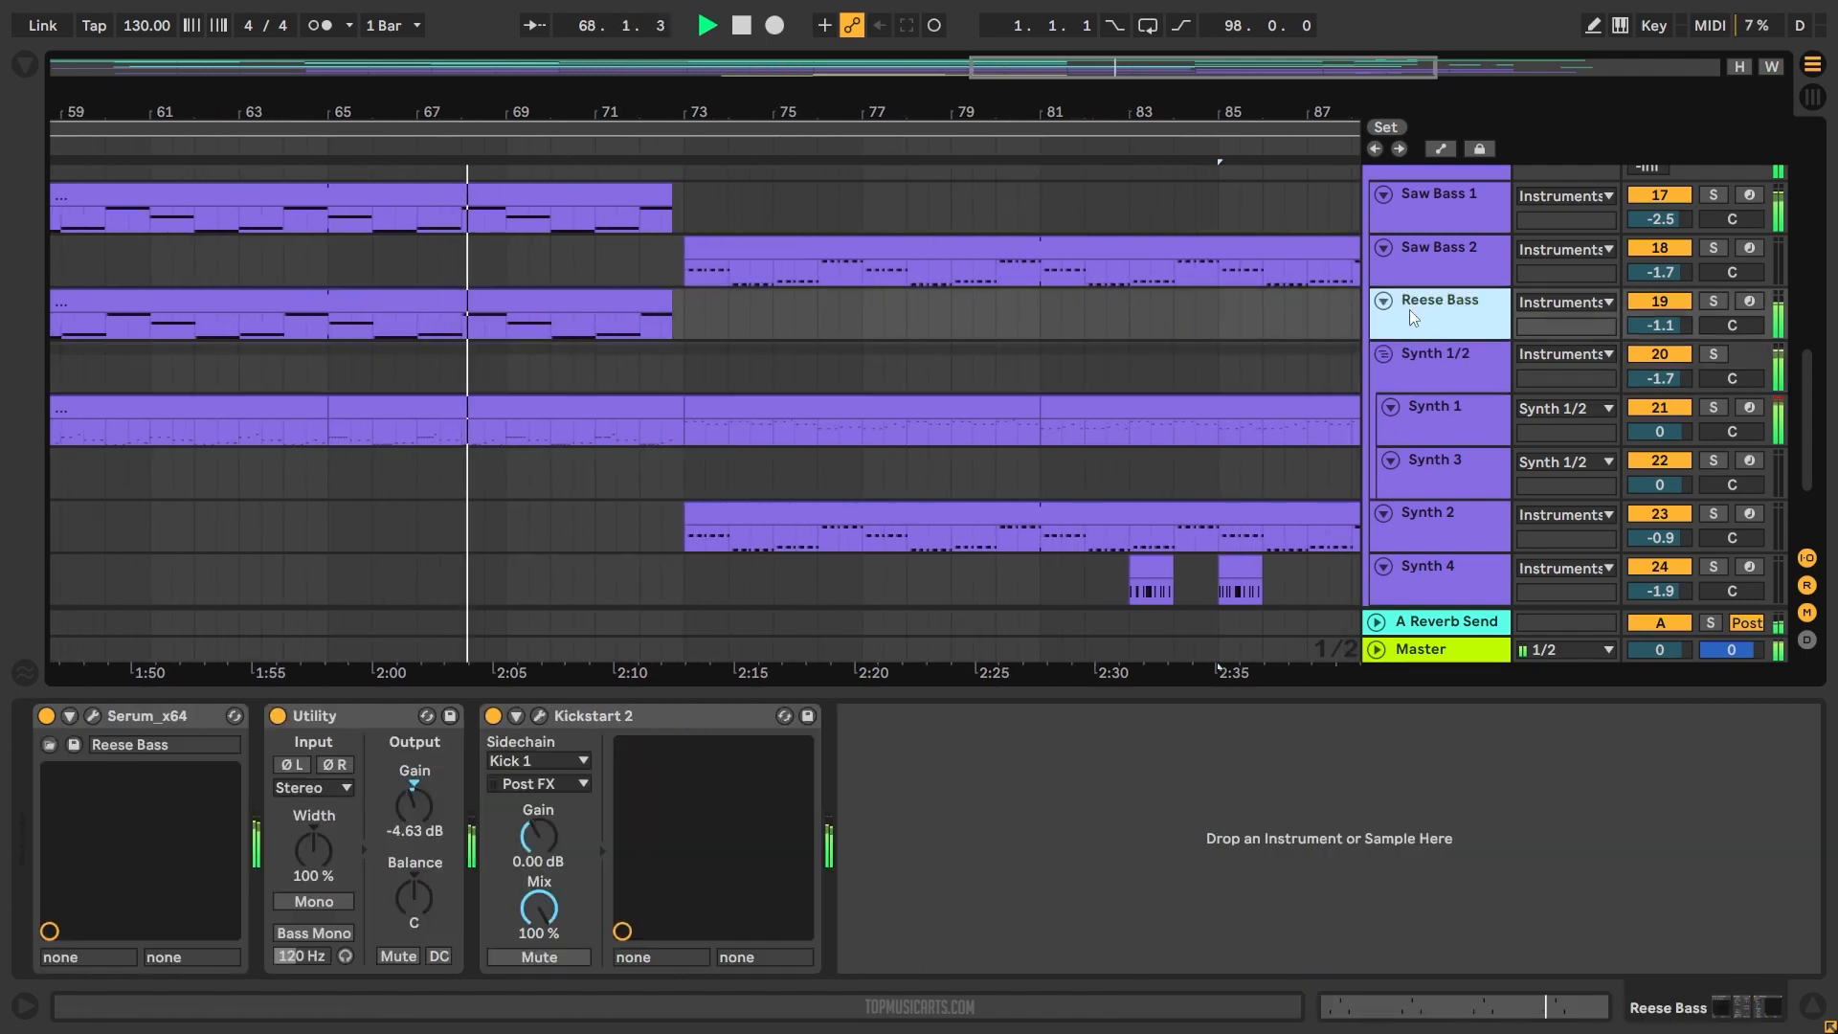
left_click(1419, 650)
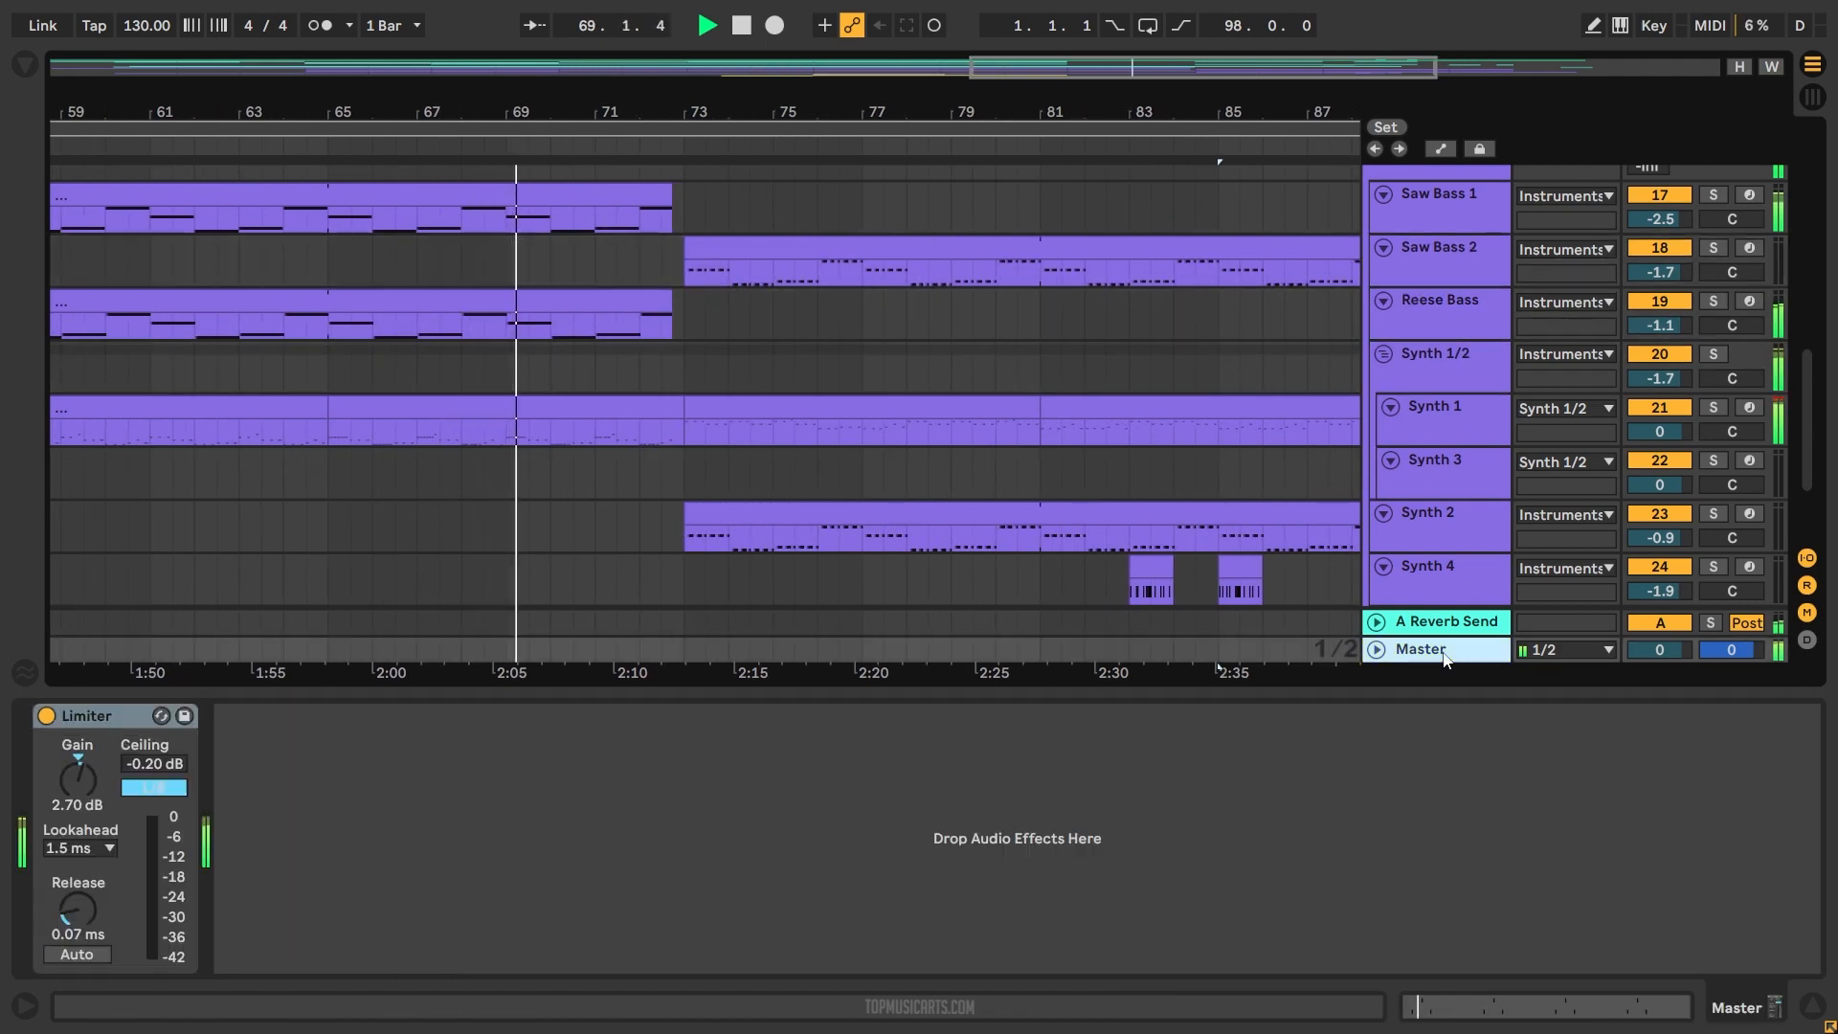